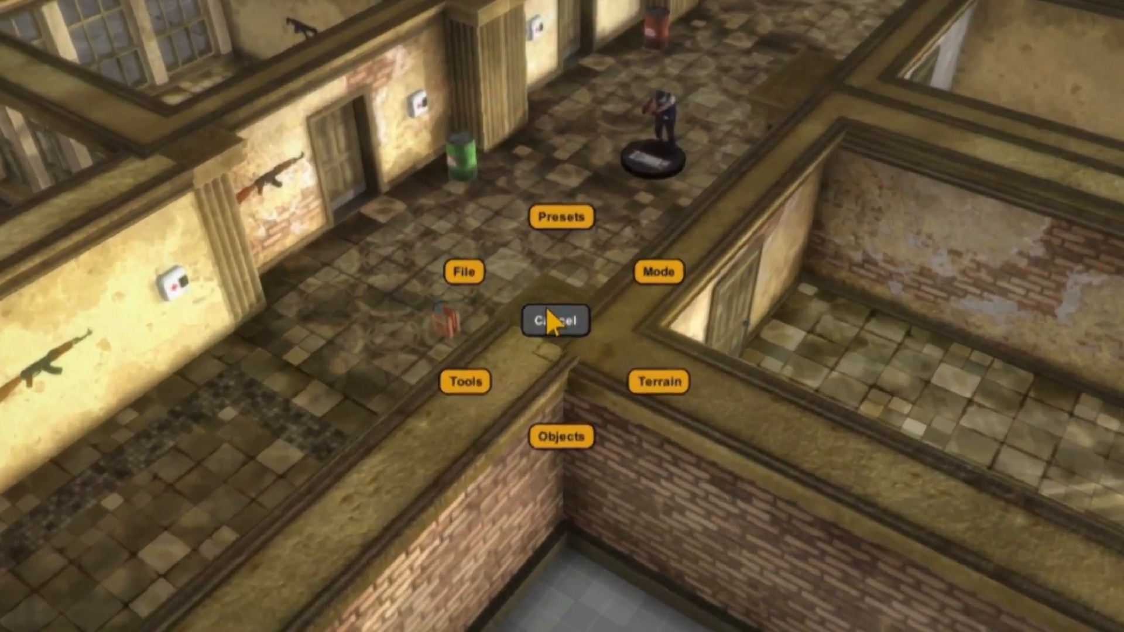
Save the warehouse scene under the new file name Scene_02
left_click(464, 272)
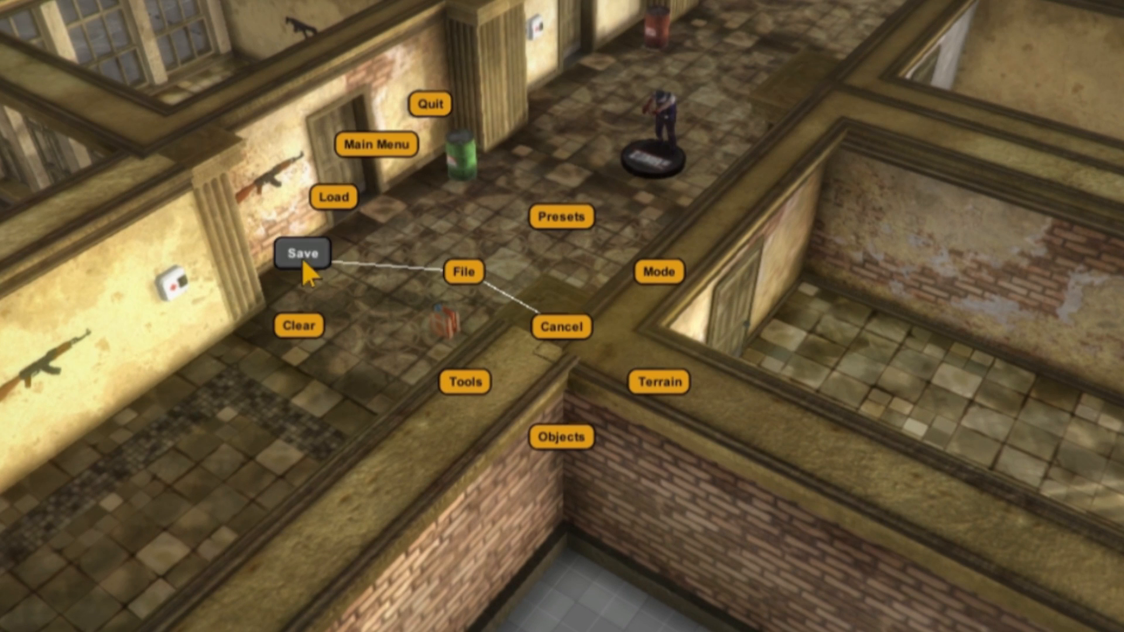
left_click(302, 252)
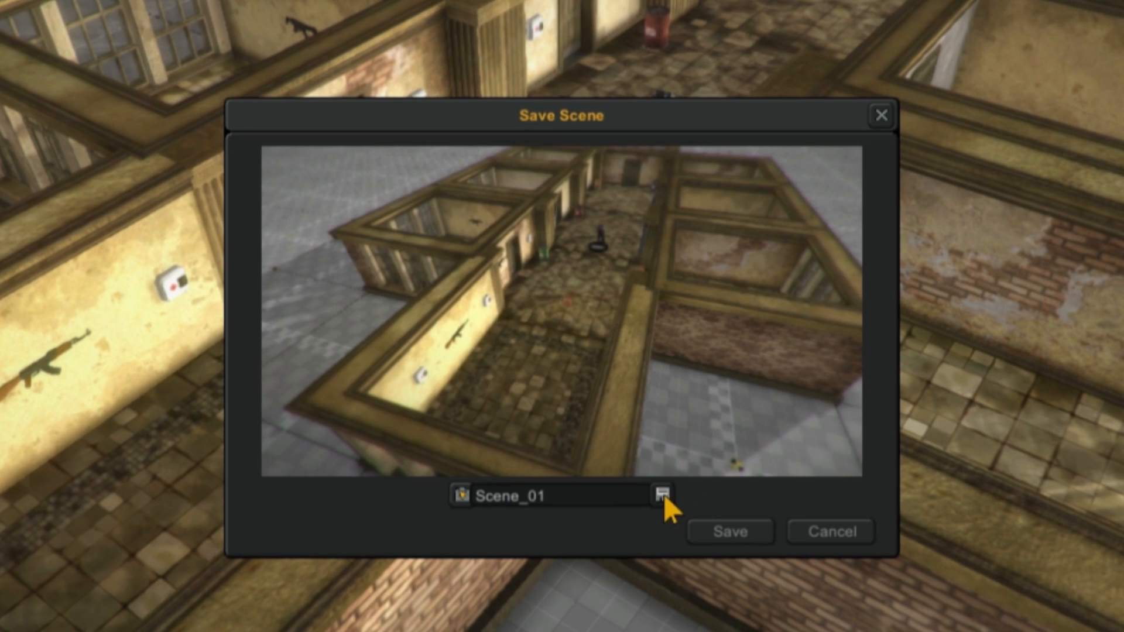
left_click(661, 496)
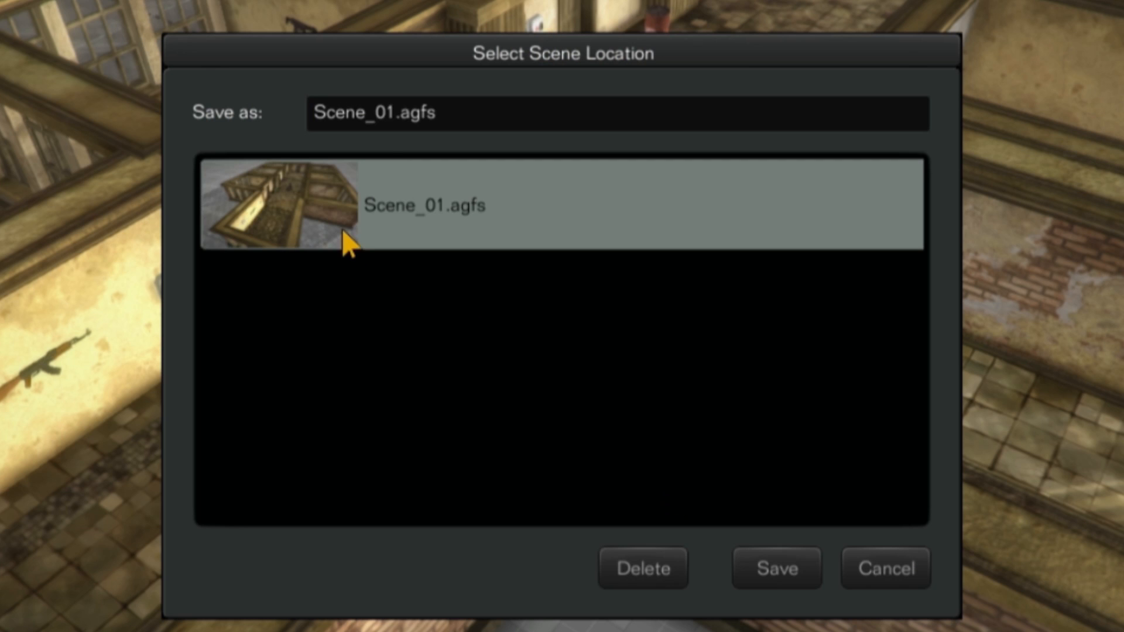
left_click(390, 113)
type("2")
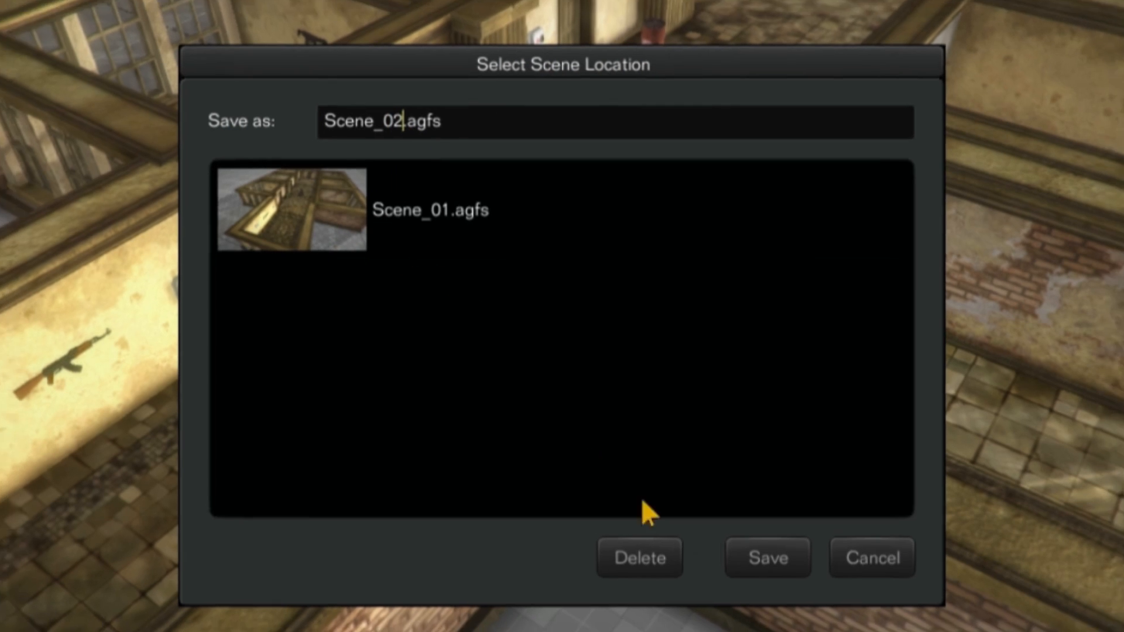
left_click(766, 558)
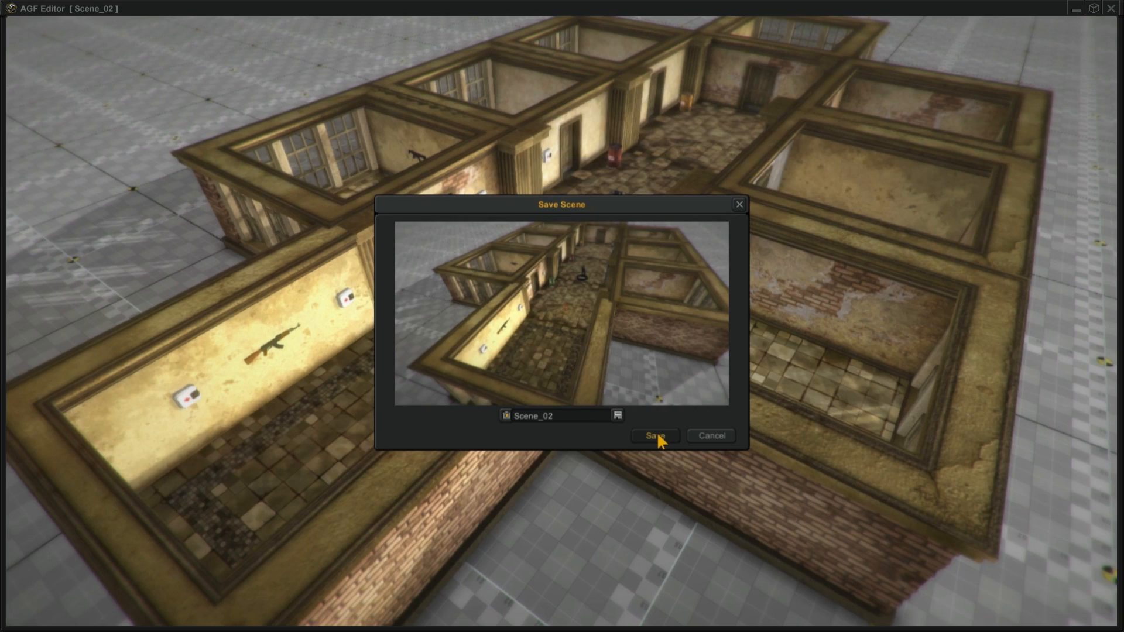
left_click(653, 435)
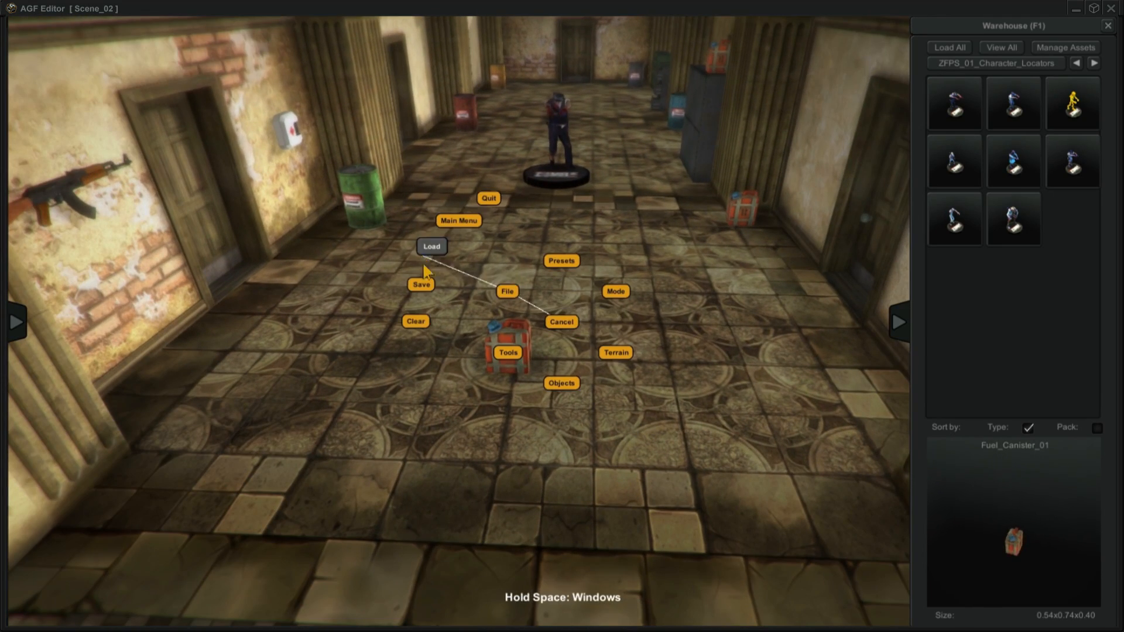
Re-save Scene_02 so its preview image captures the corridor
left_click(420, 283)
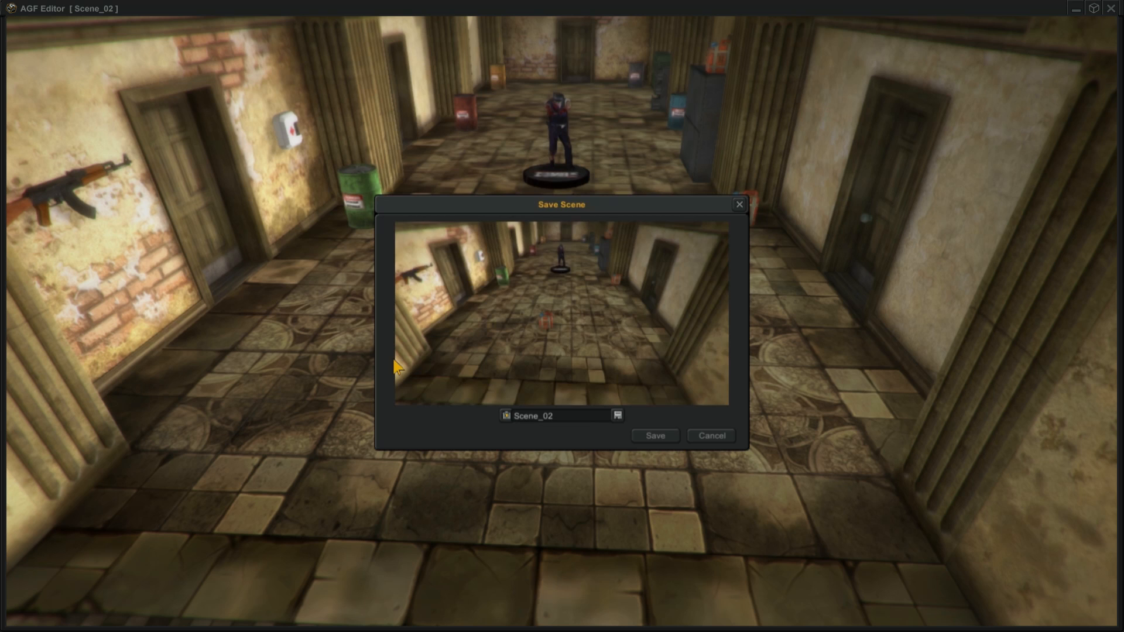
mouse_move(642, 443)
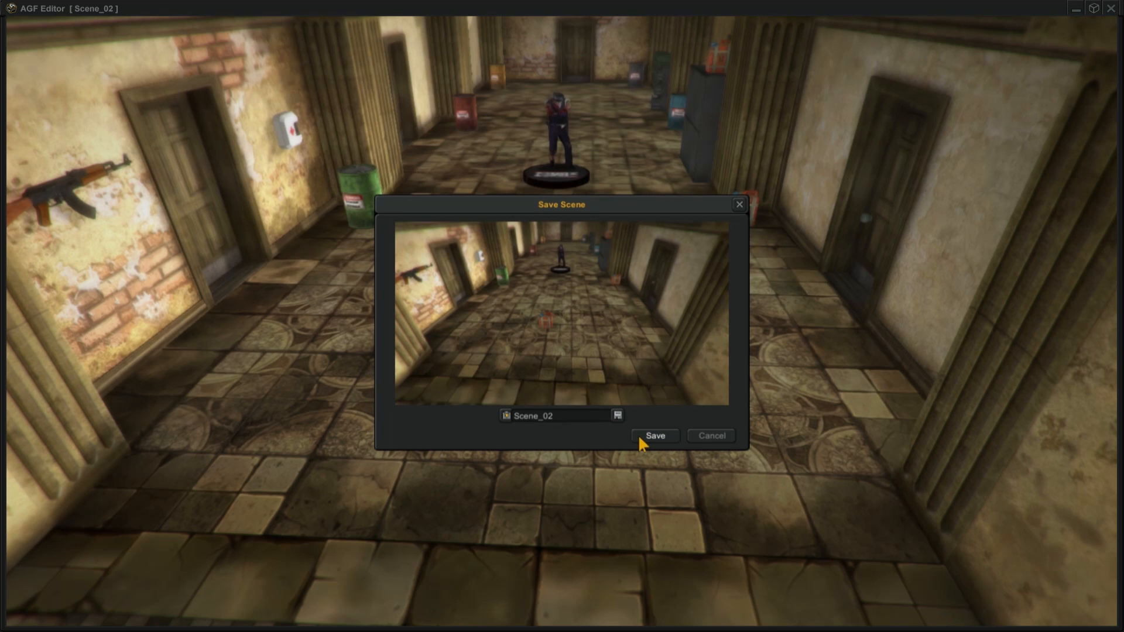
left_click(653, 435)
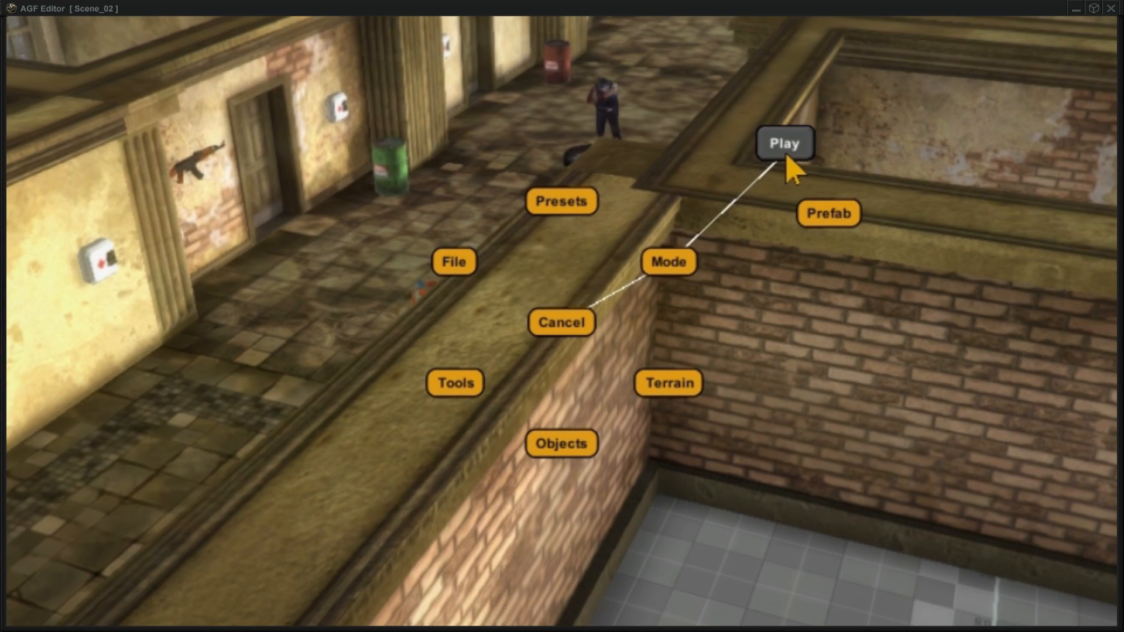
Enter Play mode and launch the scene with Zombie_FPS_01_Player
left_click(783, 143)
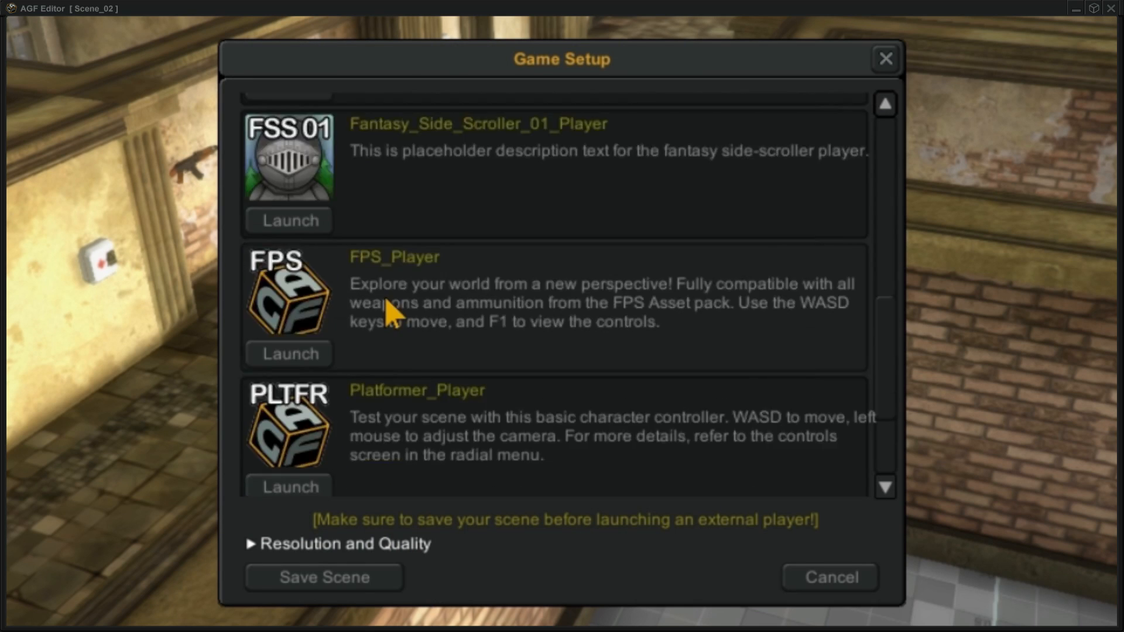
scroll("down", 3)
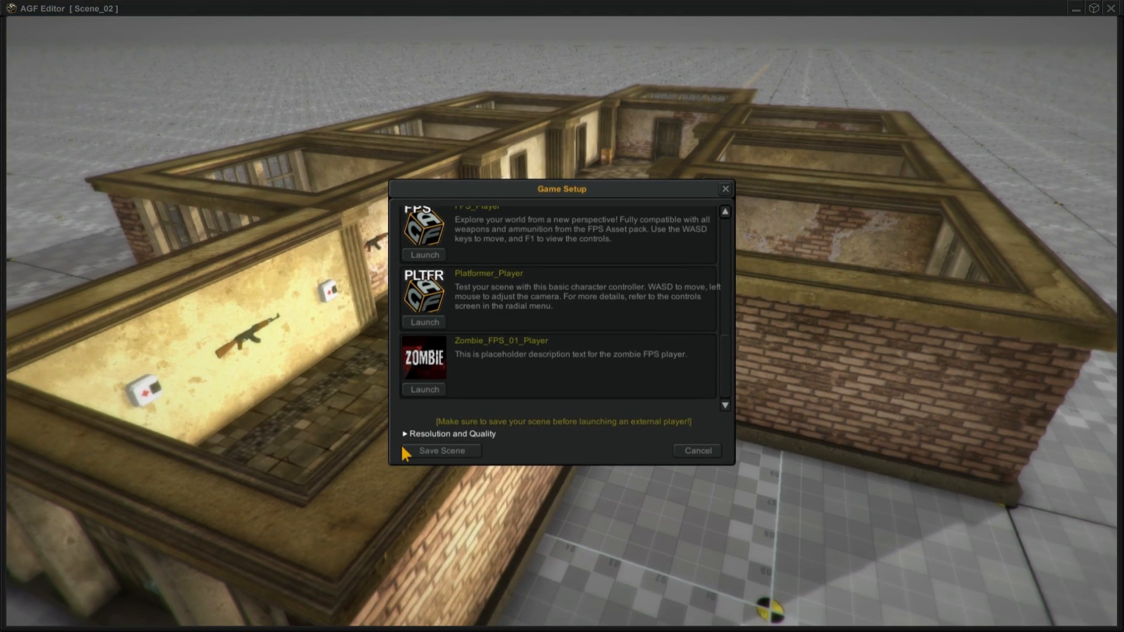
left_click(423, 389)
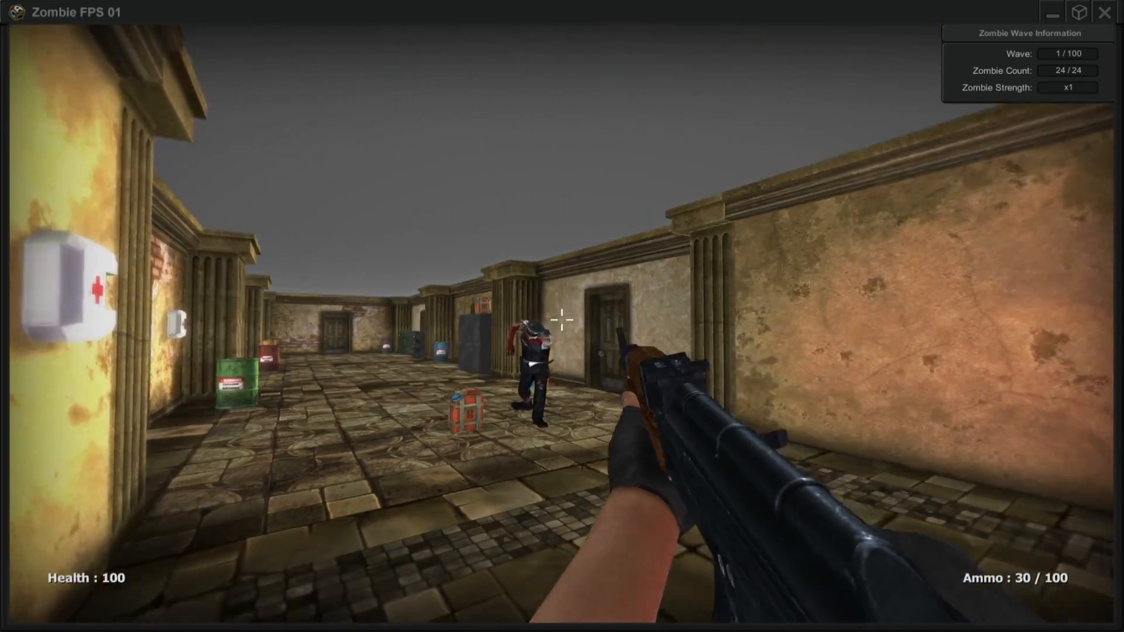
Fire repeatedly at the approaching corridor zombie until it drops
left_click(562, 319)
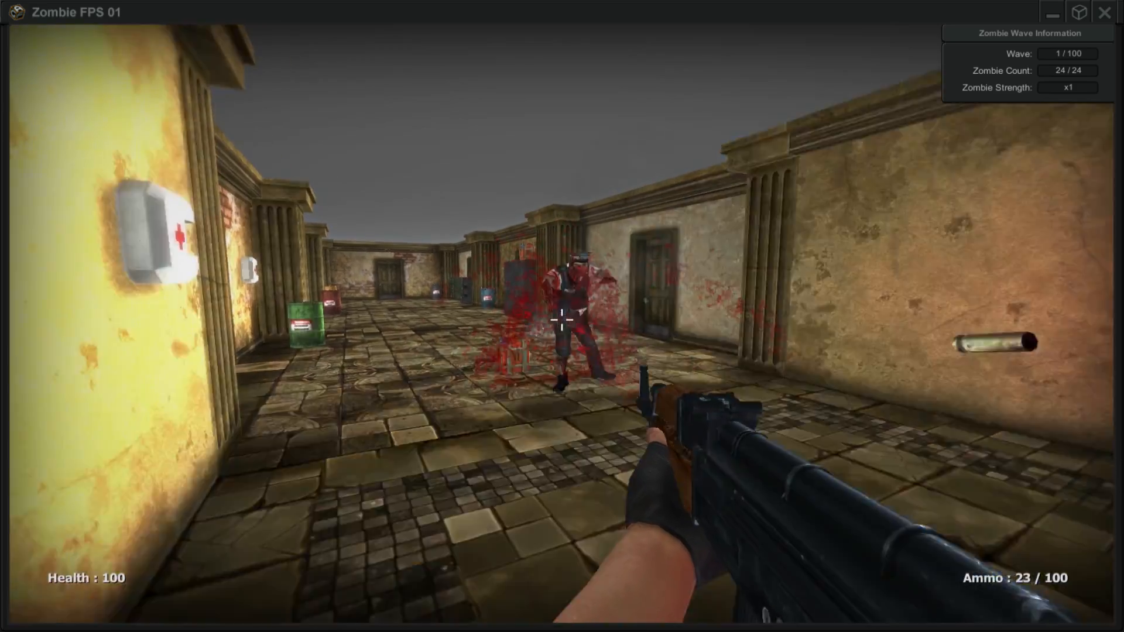
left_click(562, 316)
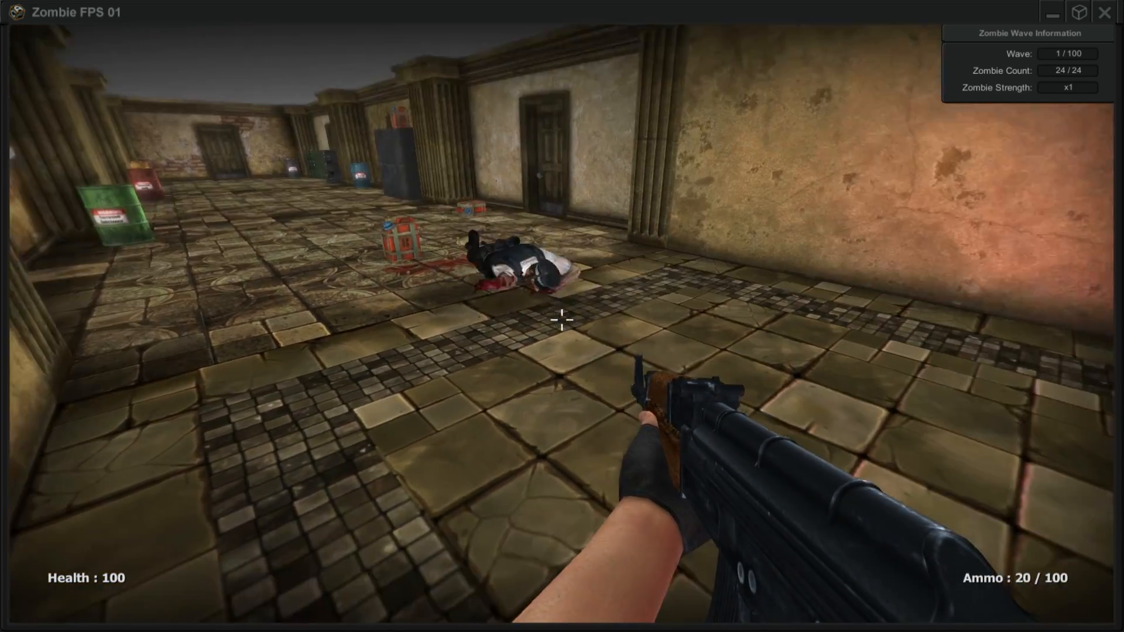
left_click(562, 324)
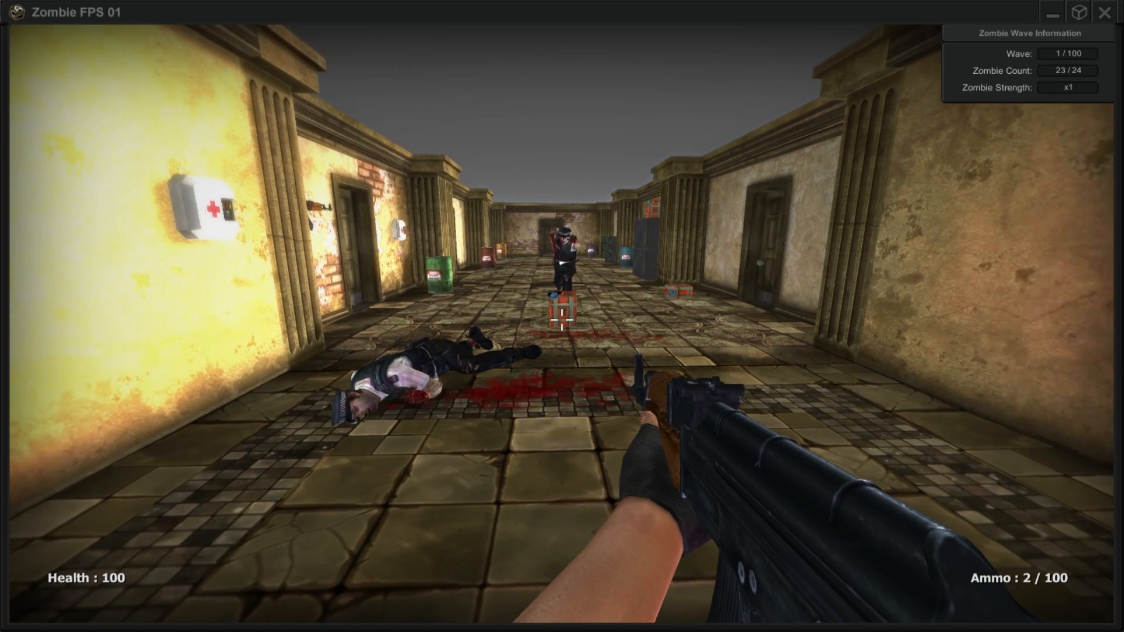
Fire at the second zombie, reload the rifle, and keep shooting
left_click(562, 316)
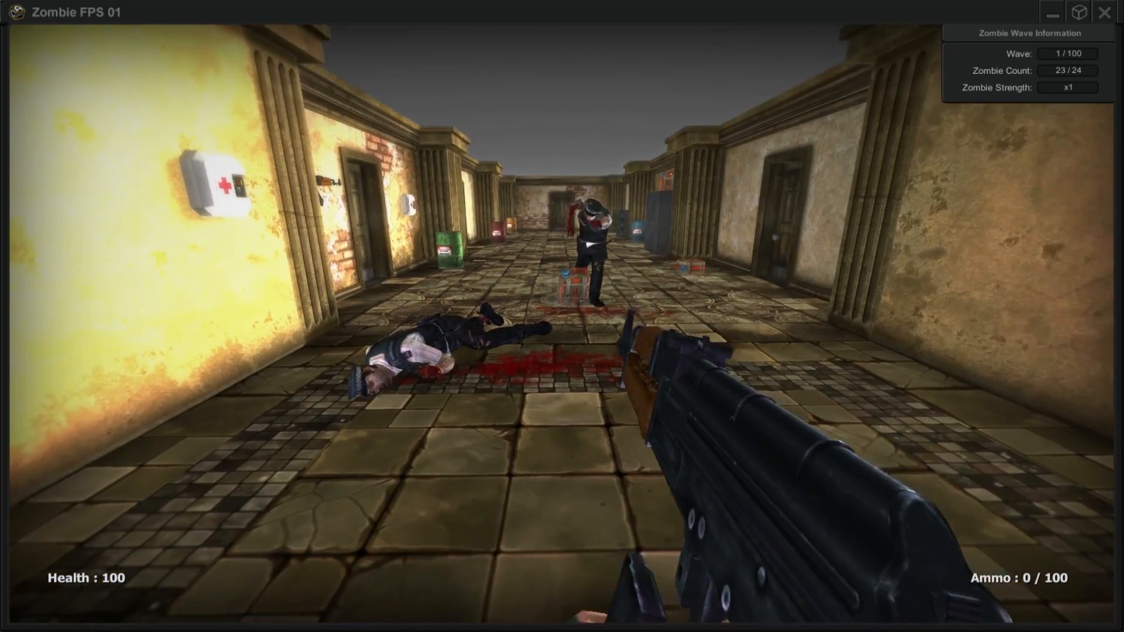
key("r")
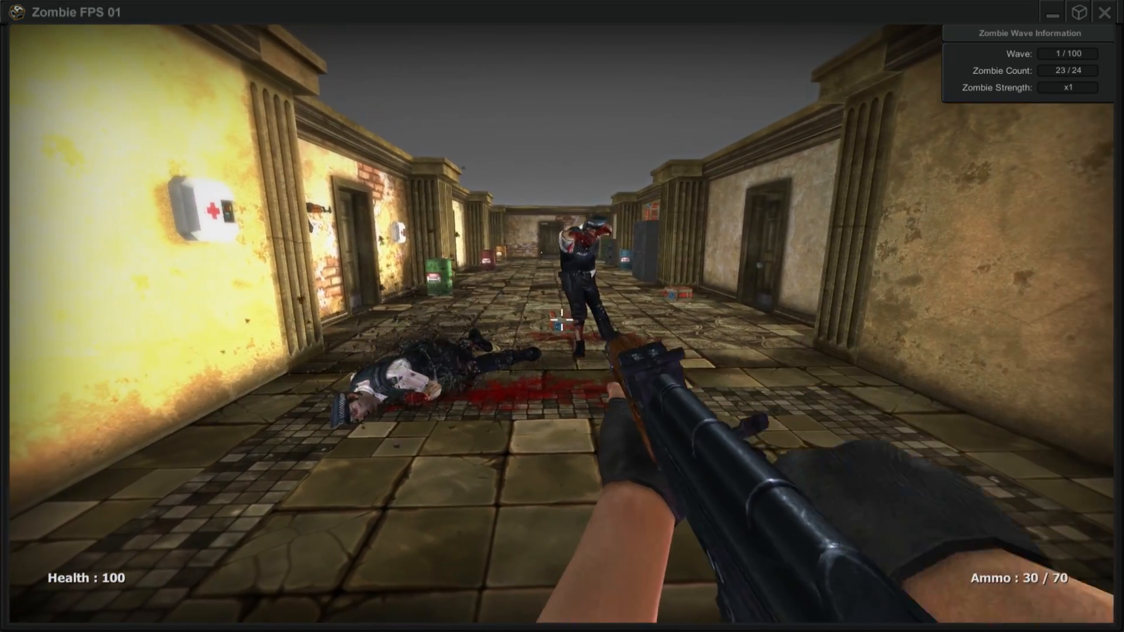
left_click(562, 316)
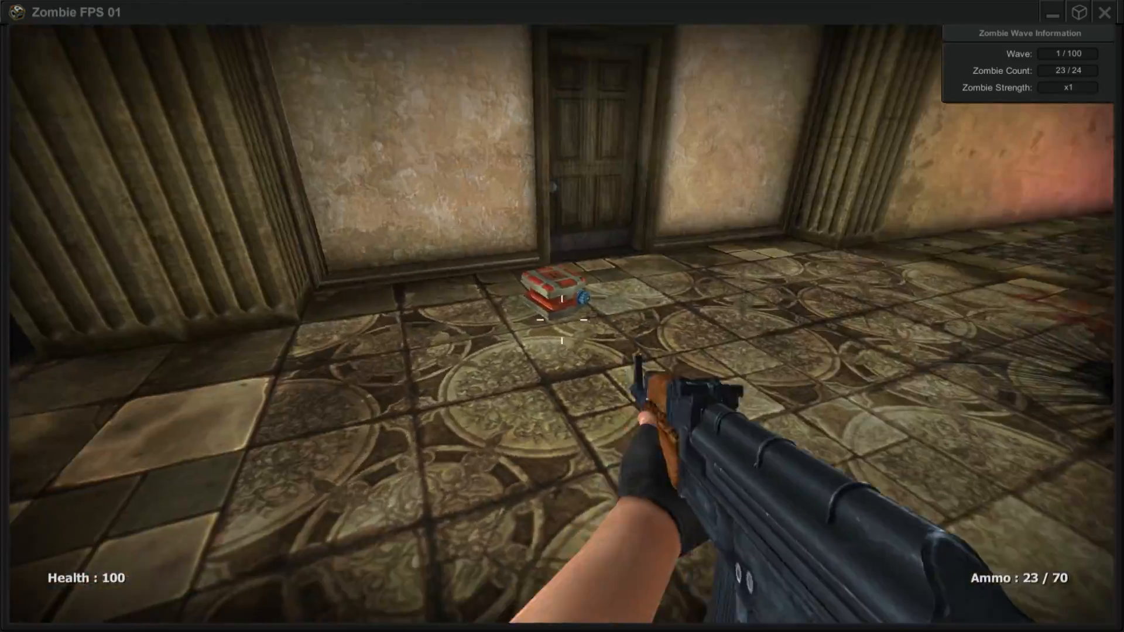
Shoot the box by the door, the blue barrel and the red barrel
left_click(562, 316)
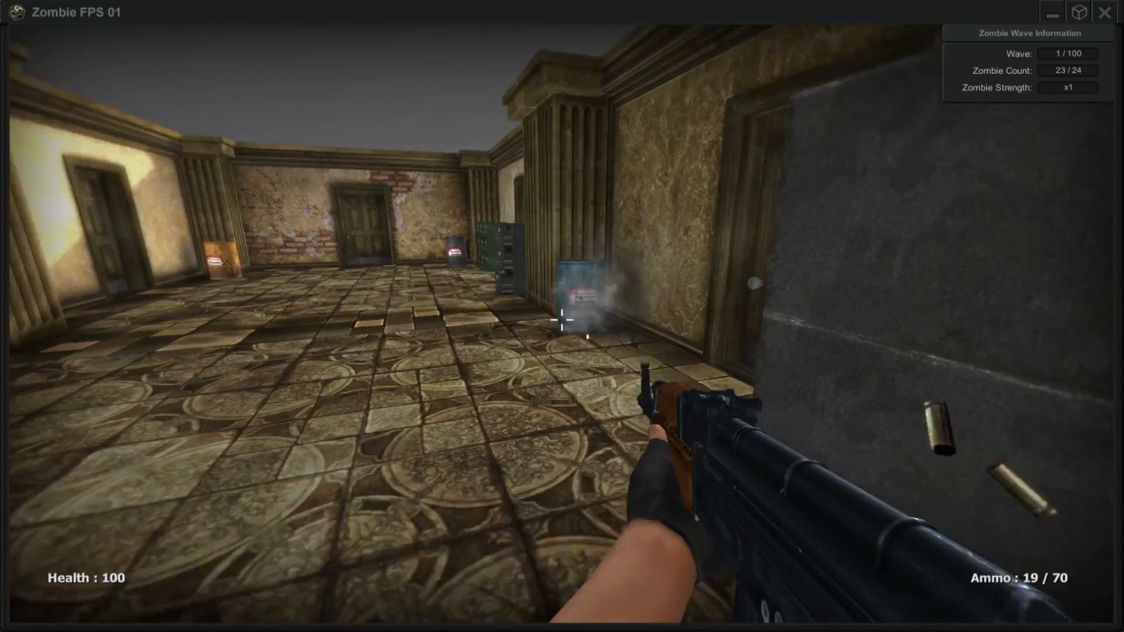
left_click(562, 319)
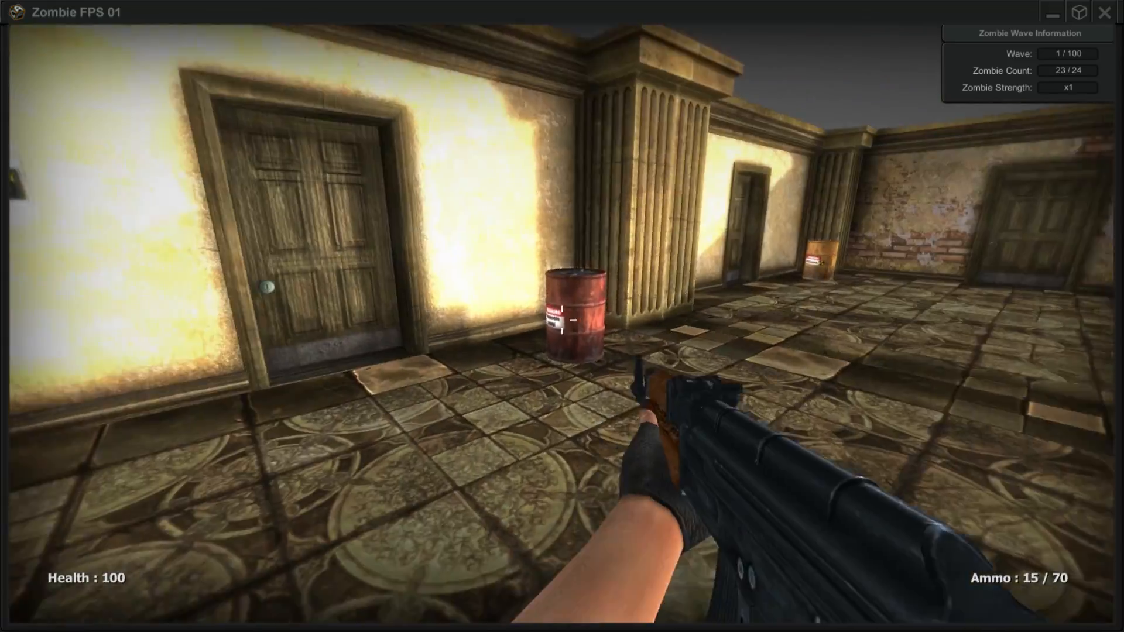
left_click(562, 316)
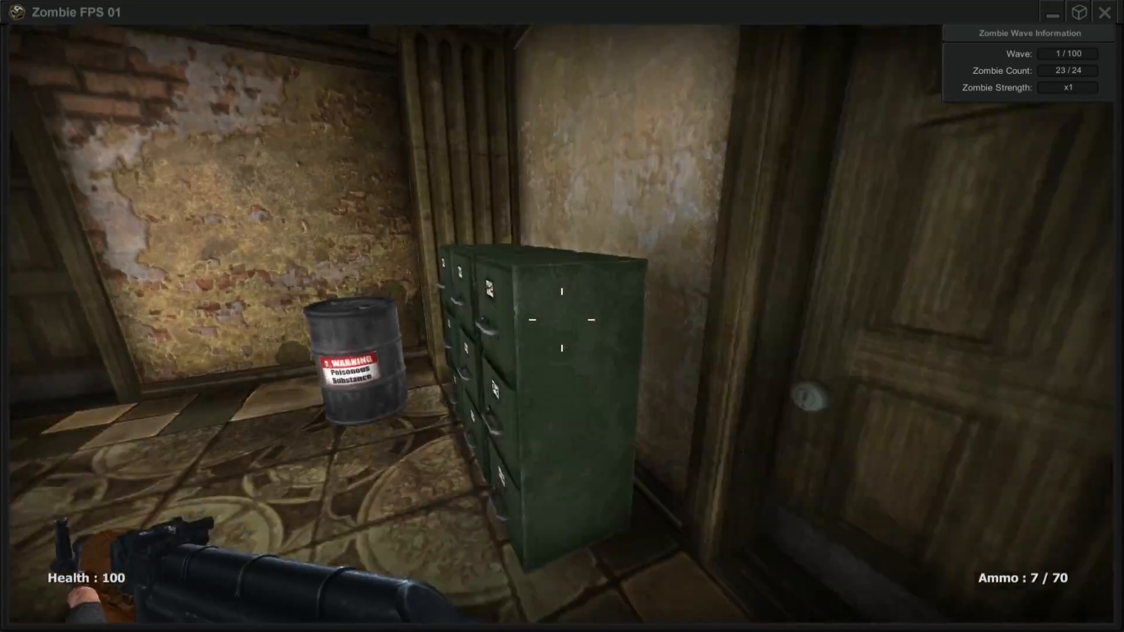
mouse_move(562, 316)
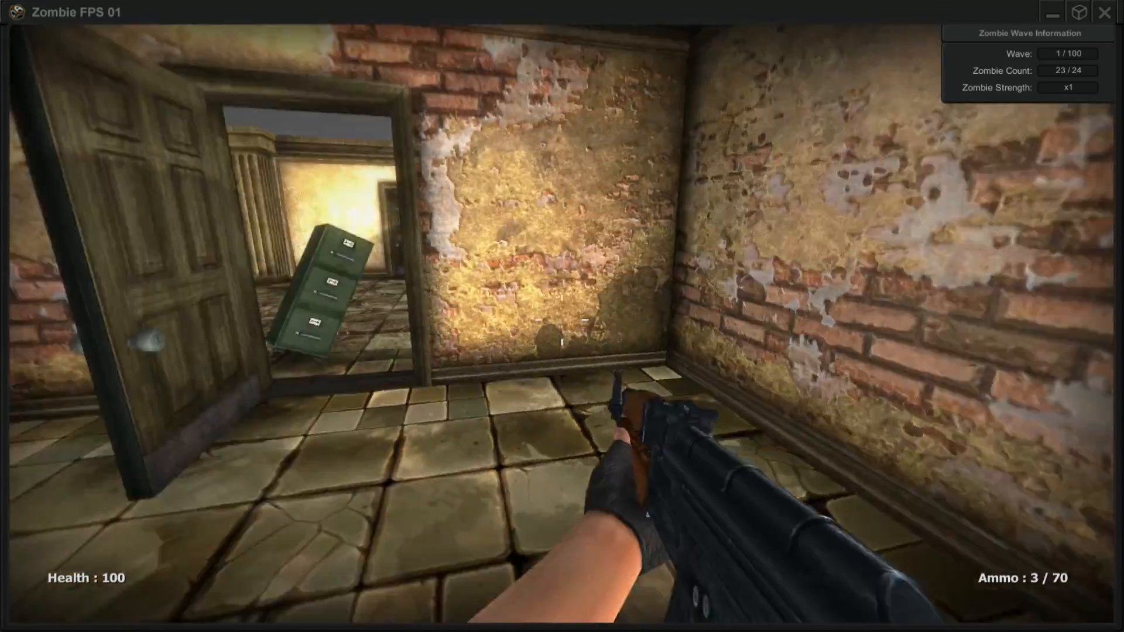
mouse_move(562, 316)
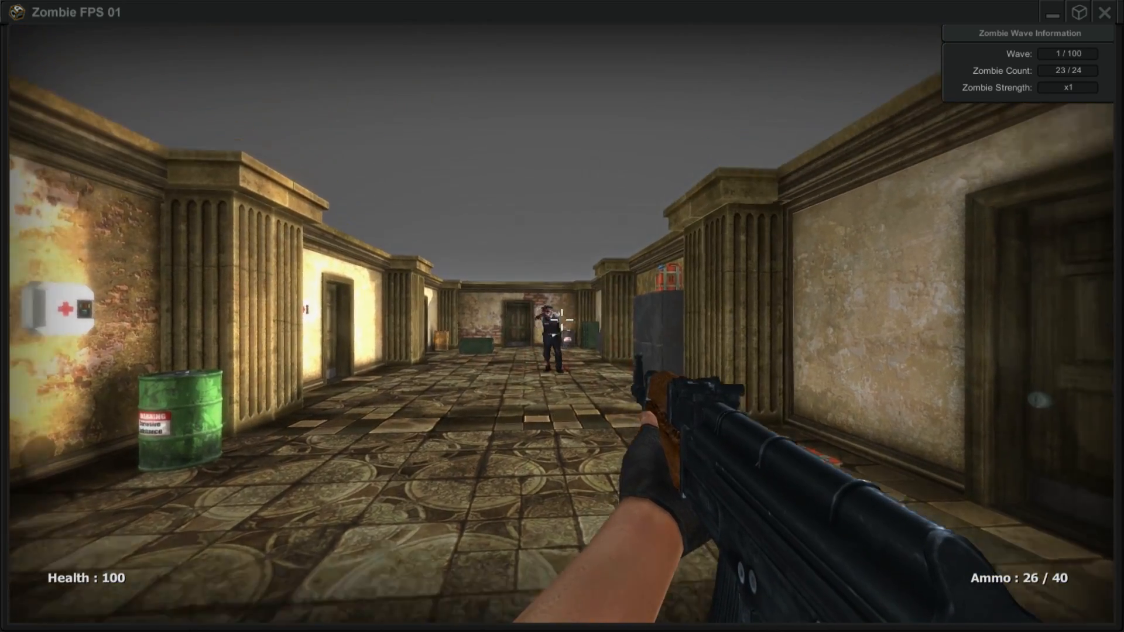
Shoot the zombie at the corridor's end, then pause with Esc
left_click(562, 327)
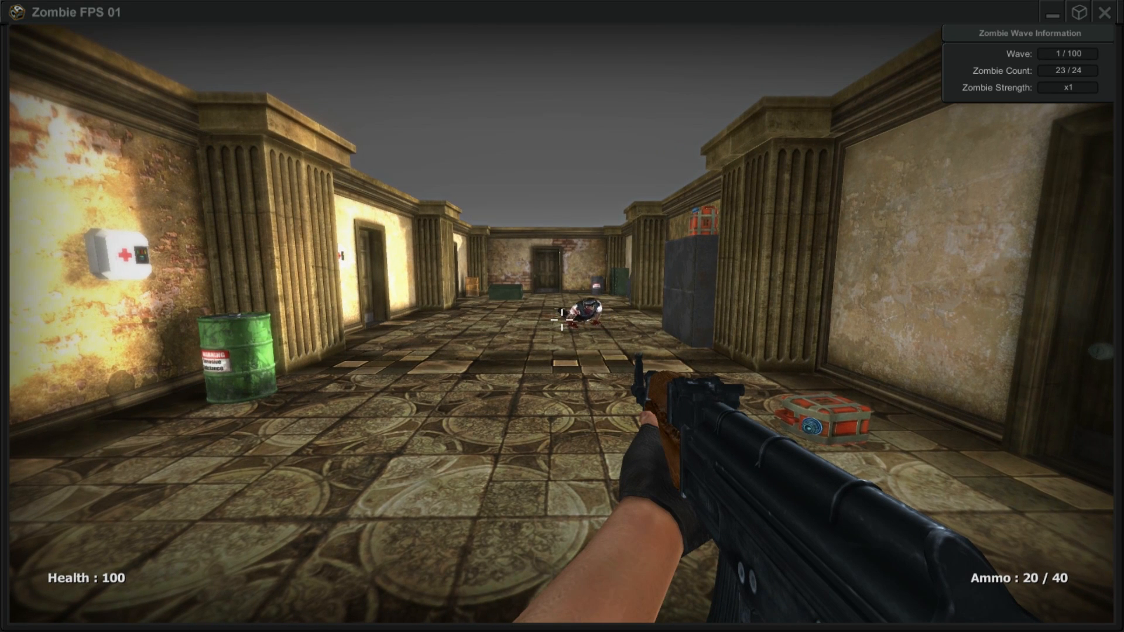
key("Escape")
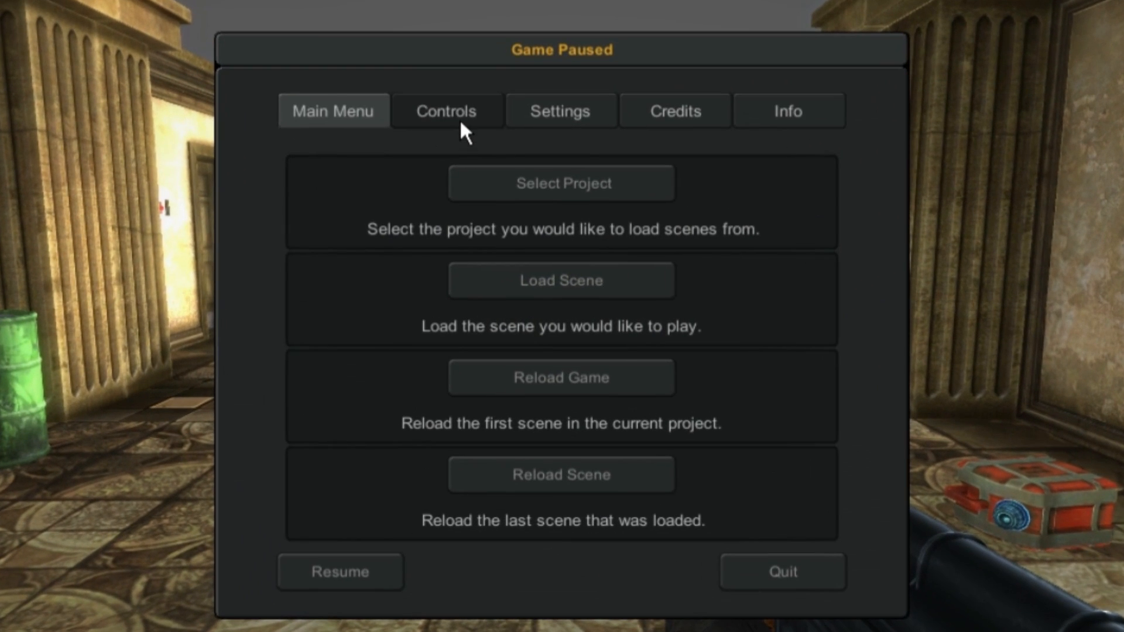
View controls, enable Display FPS on screen in Settings, then read Info notes
left_click(445, 110)
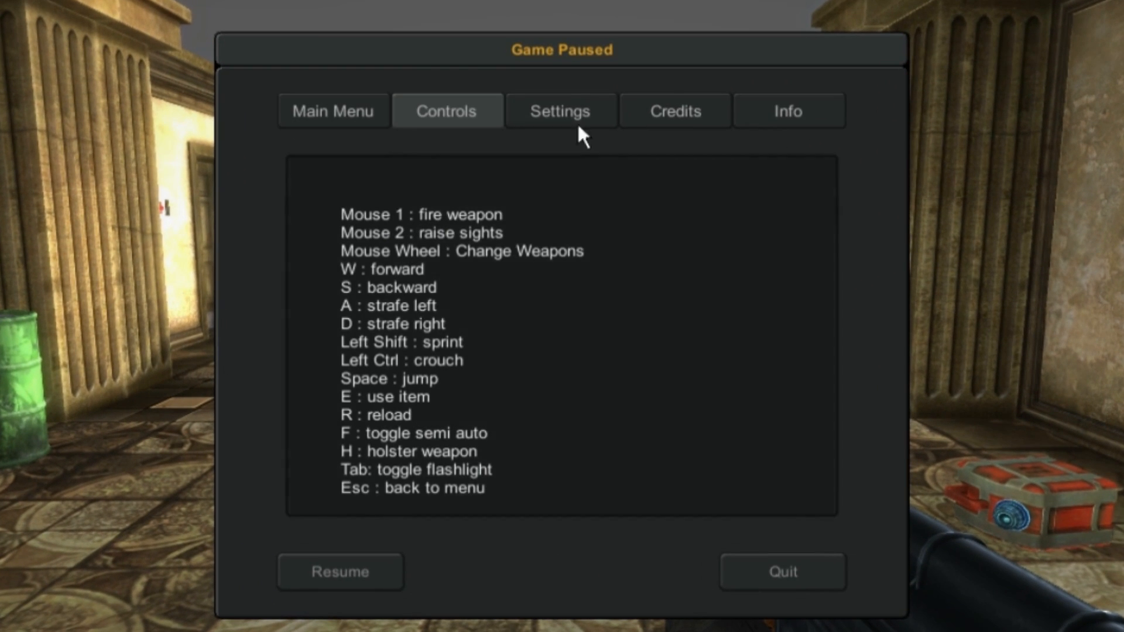
left_click(560, 111)
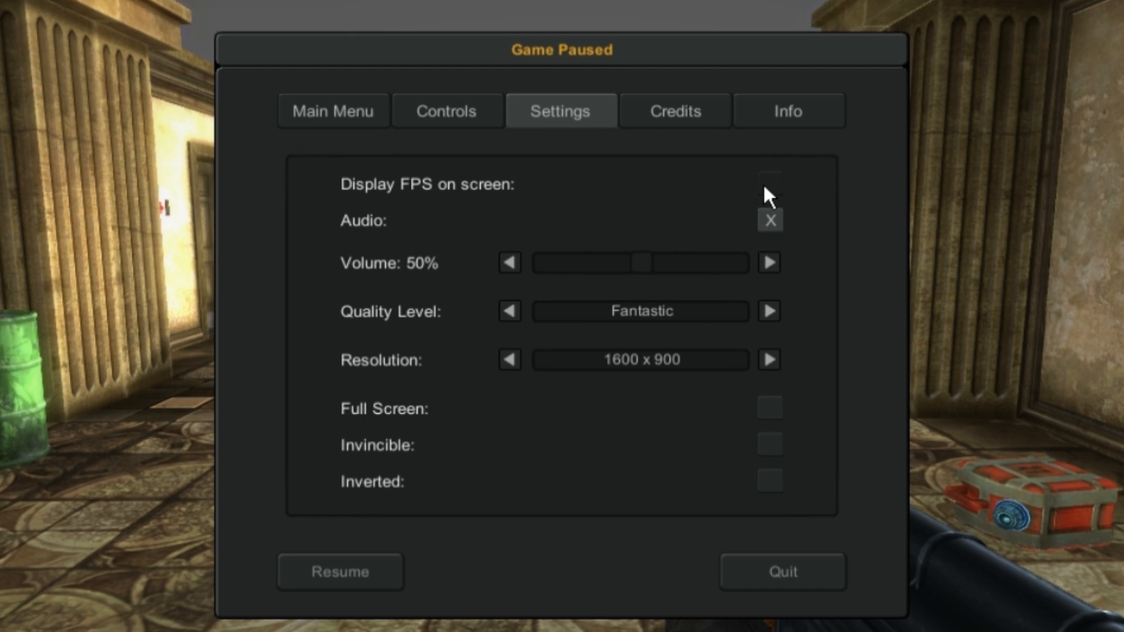
left_click(769, 183)
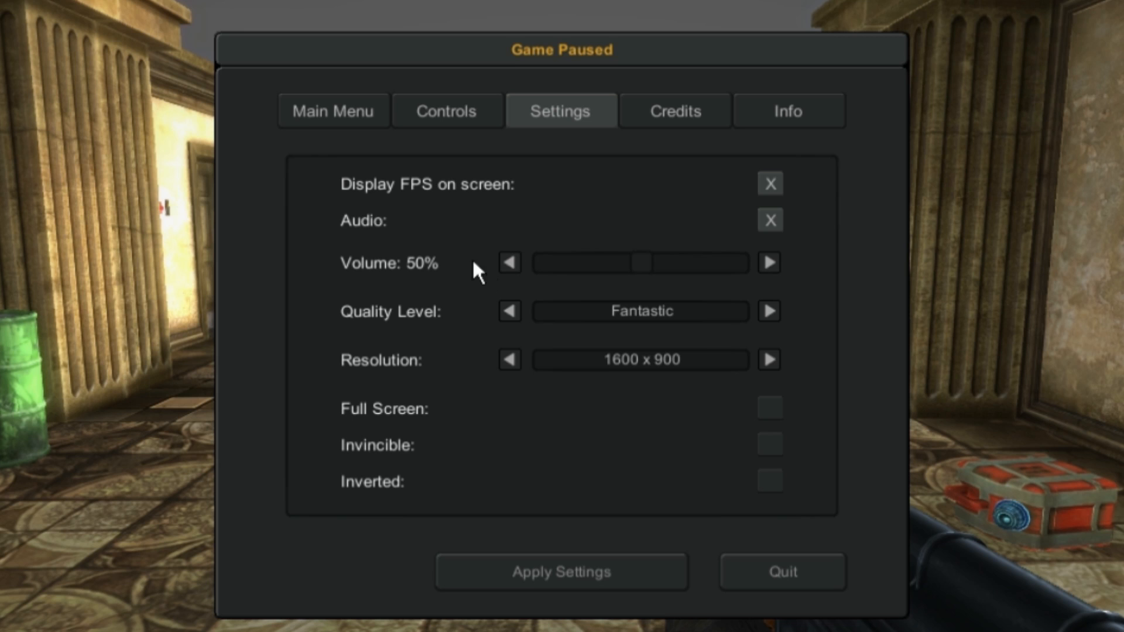
mouse_move(561, 460)
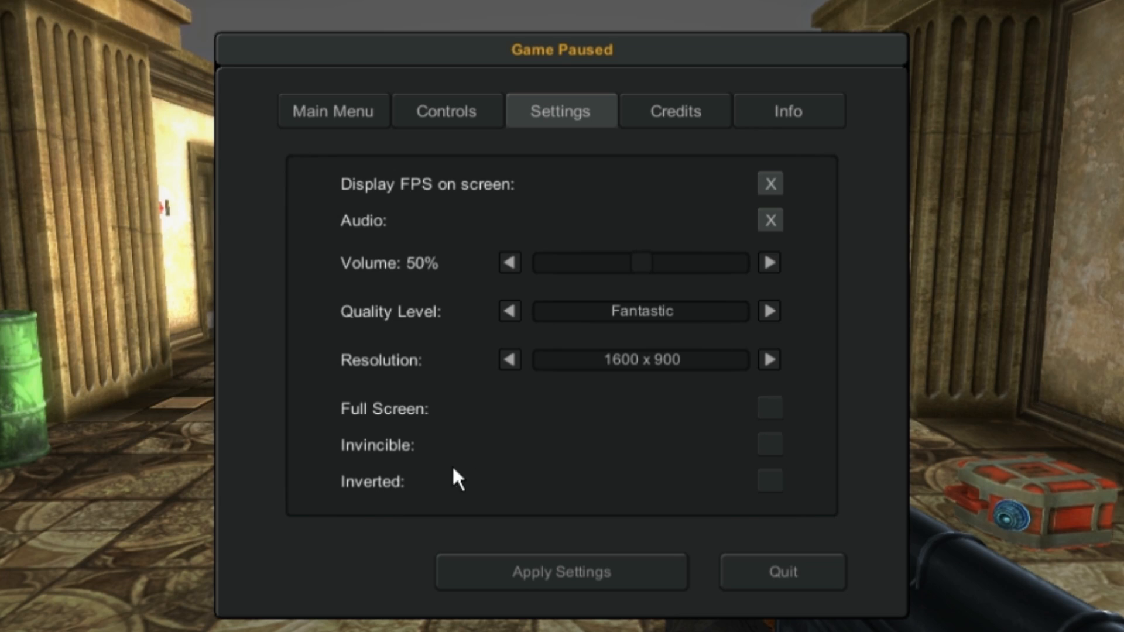
mouse_move(725, 470)
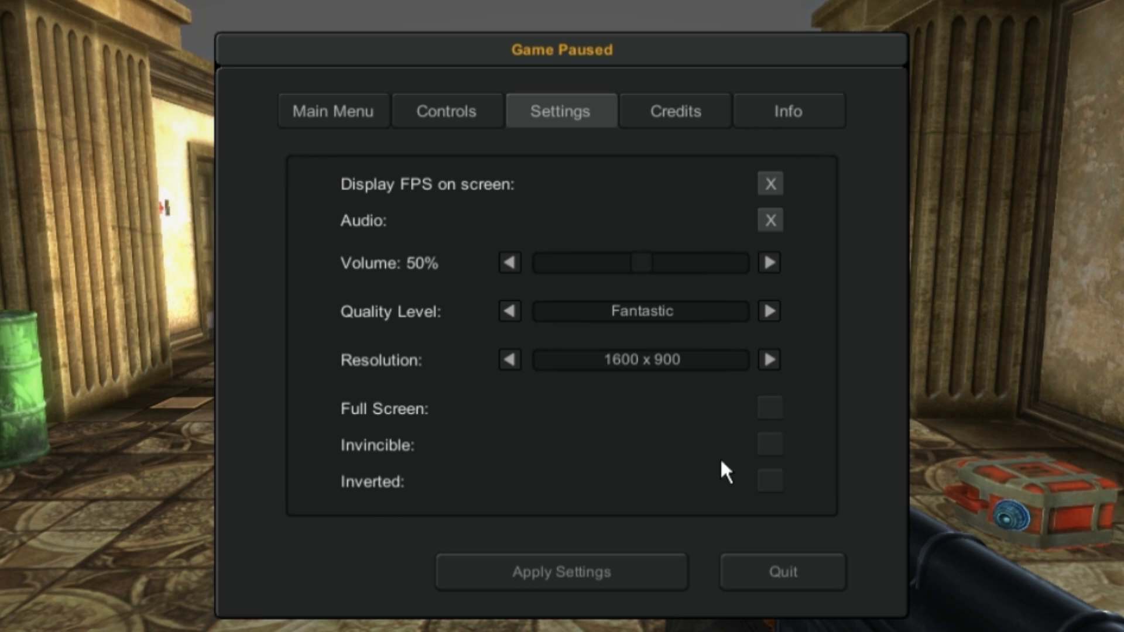
mouse_move(772, 491)
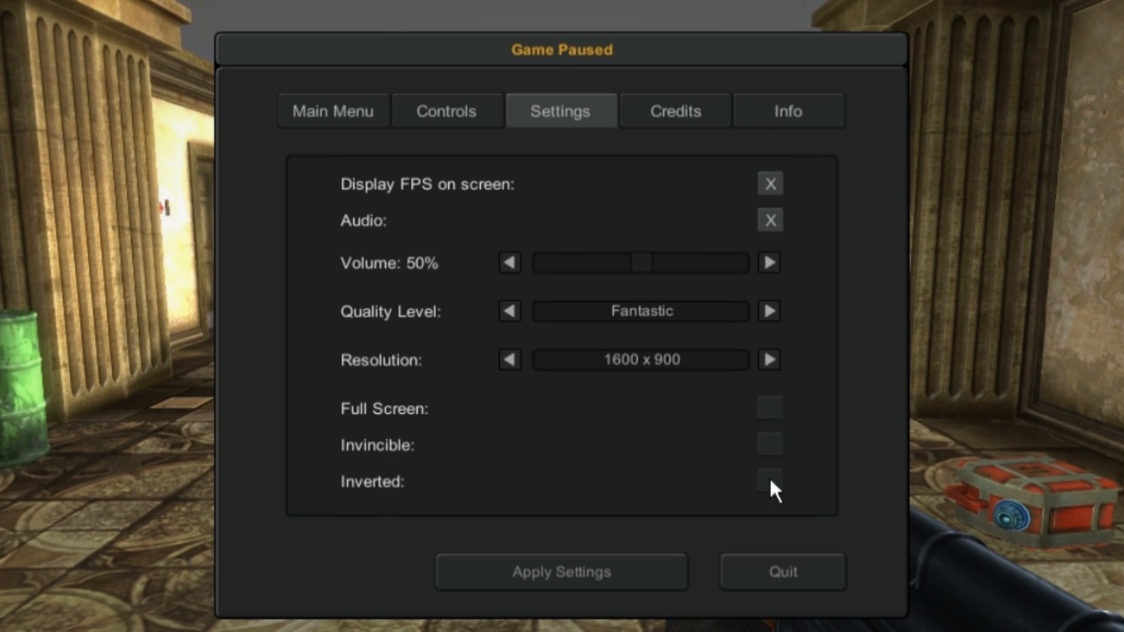
left_click(787, 111)
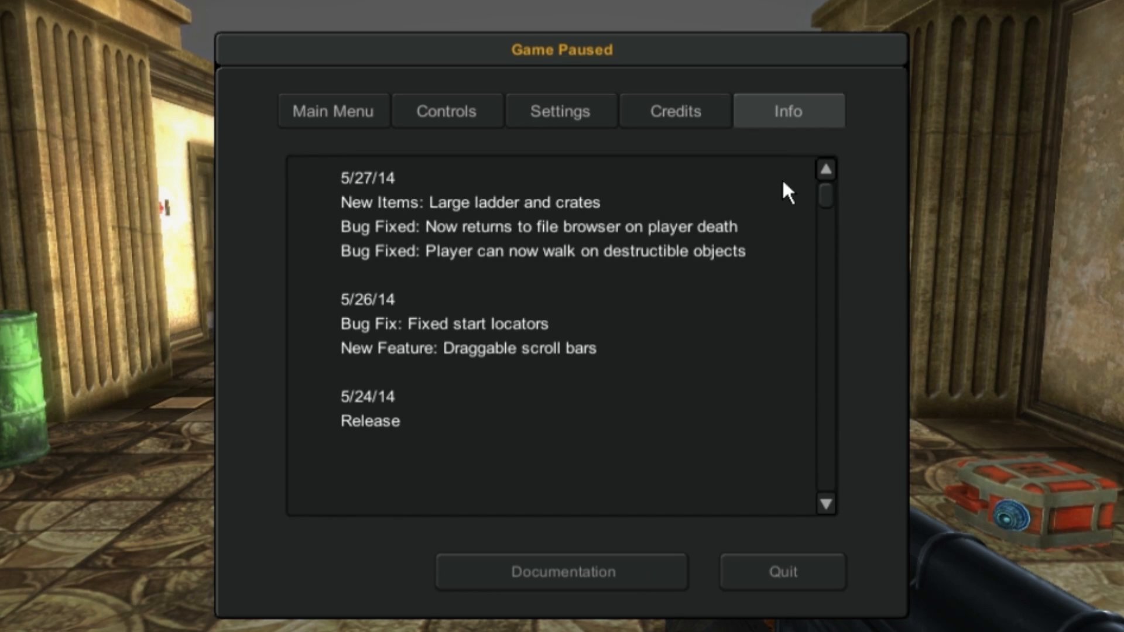
mouse_move(497, 434)
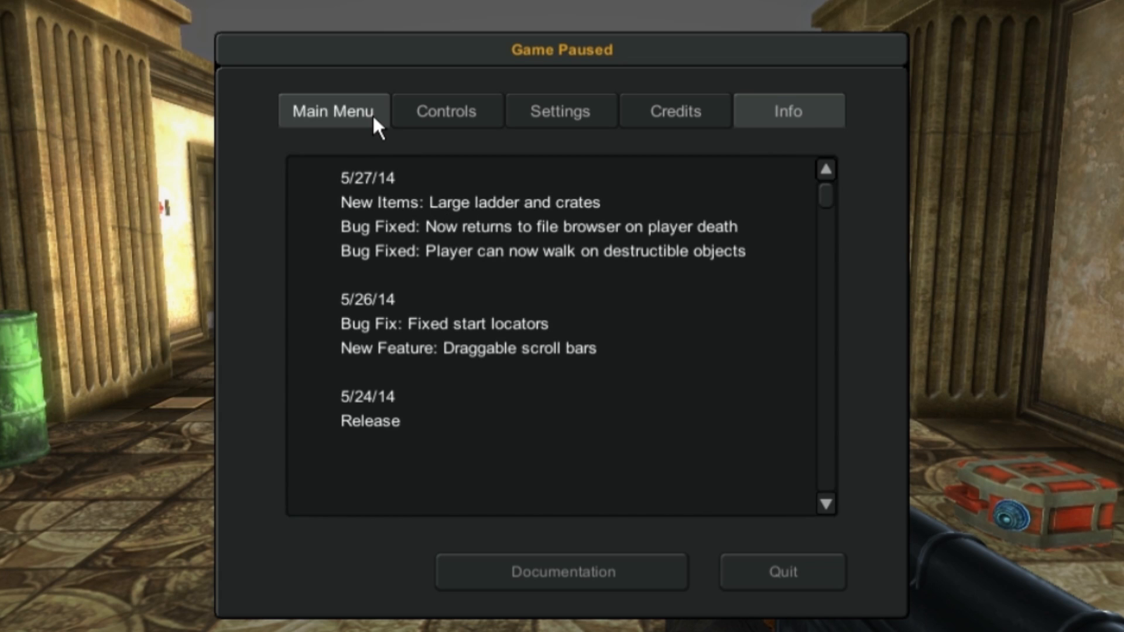
Return to the Main Menu tab of the Game Paused window
left_click(333, 110)
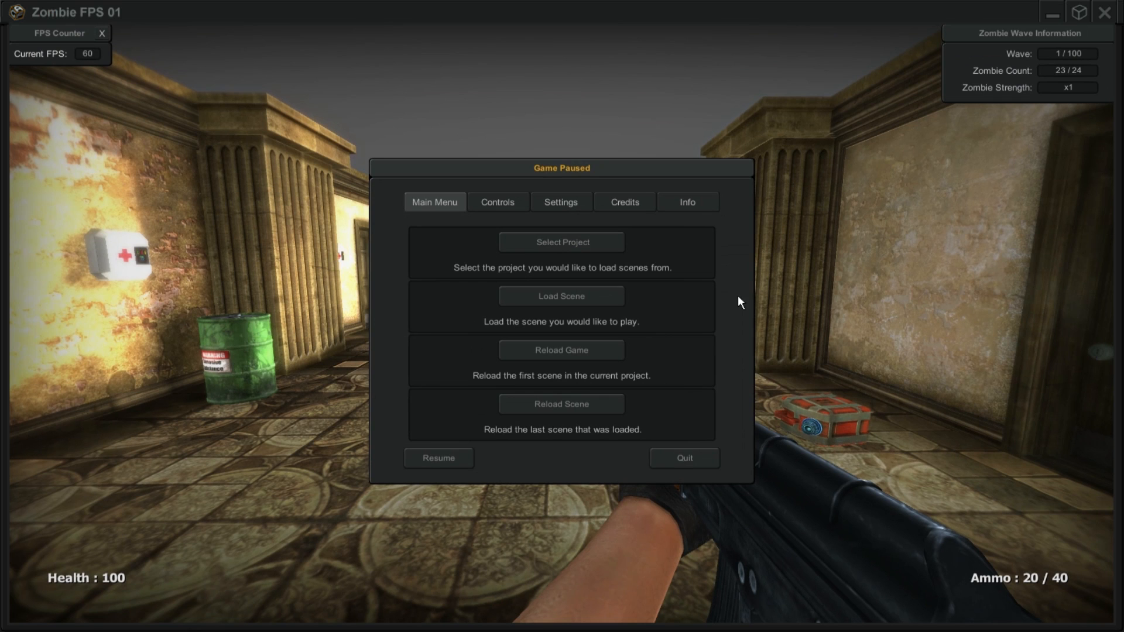
mouse_move(592, 387)
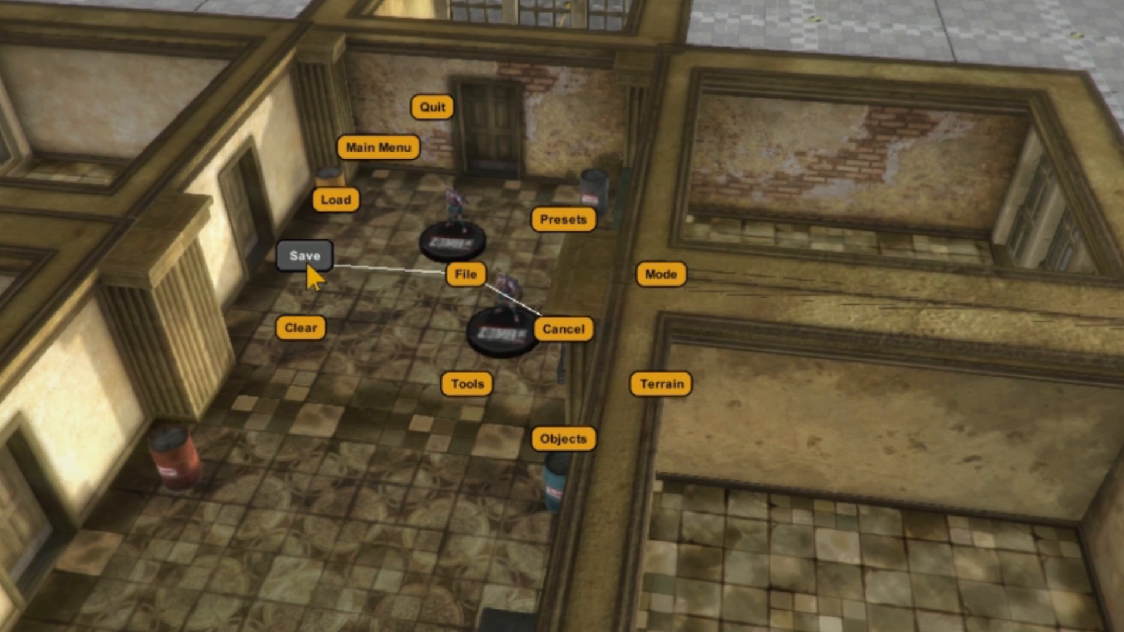
Save the corridor scene over the existing Scene_01.agfs file
left_click(303, 256)
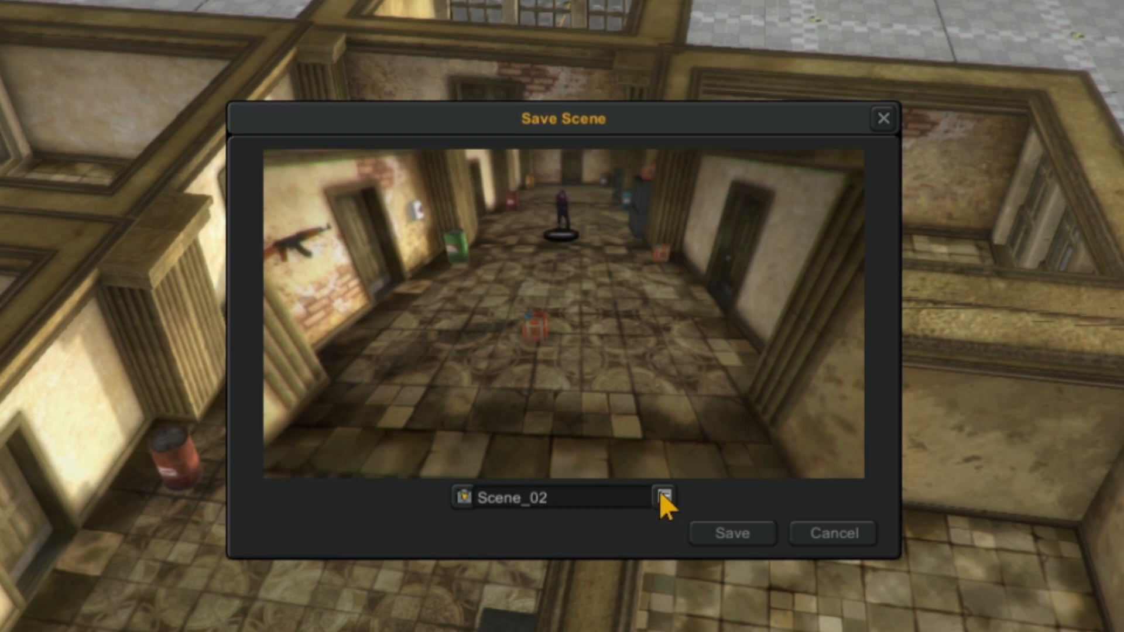
left_click(662, 496)
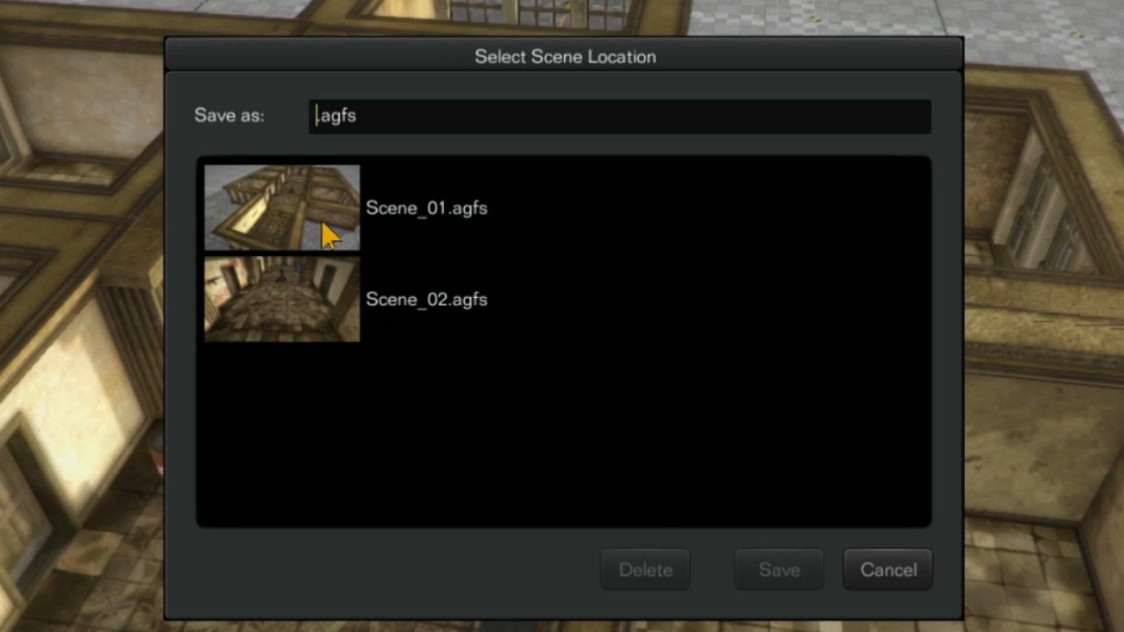
left_click(778, 569)
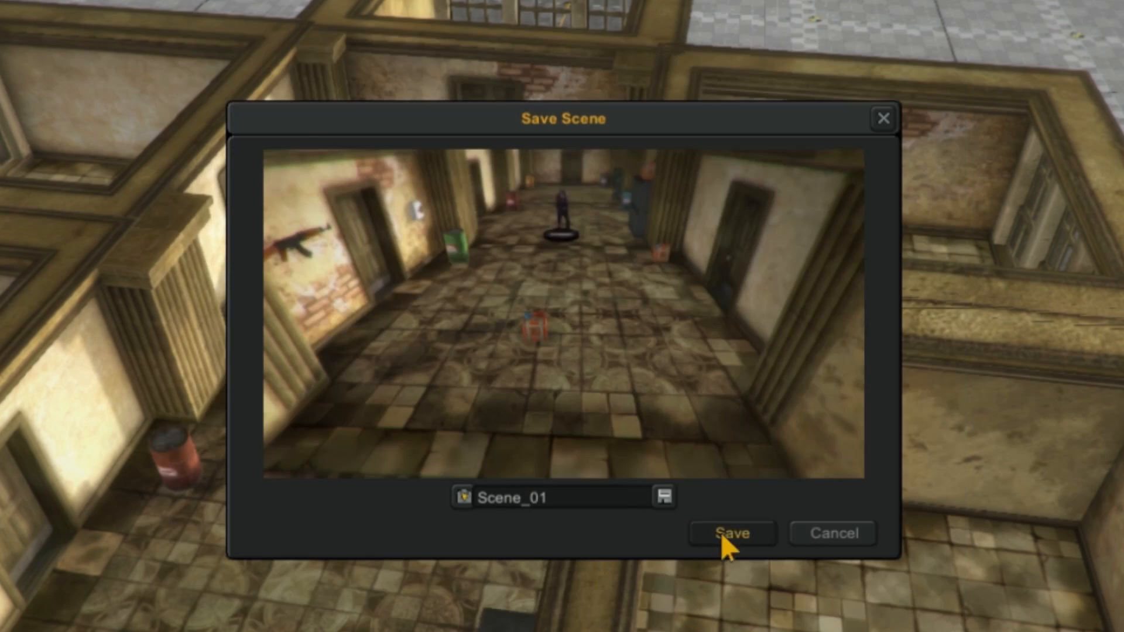
left_click(731, 533)
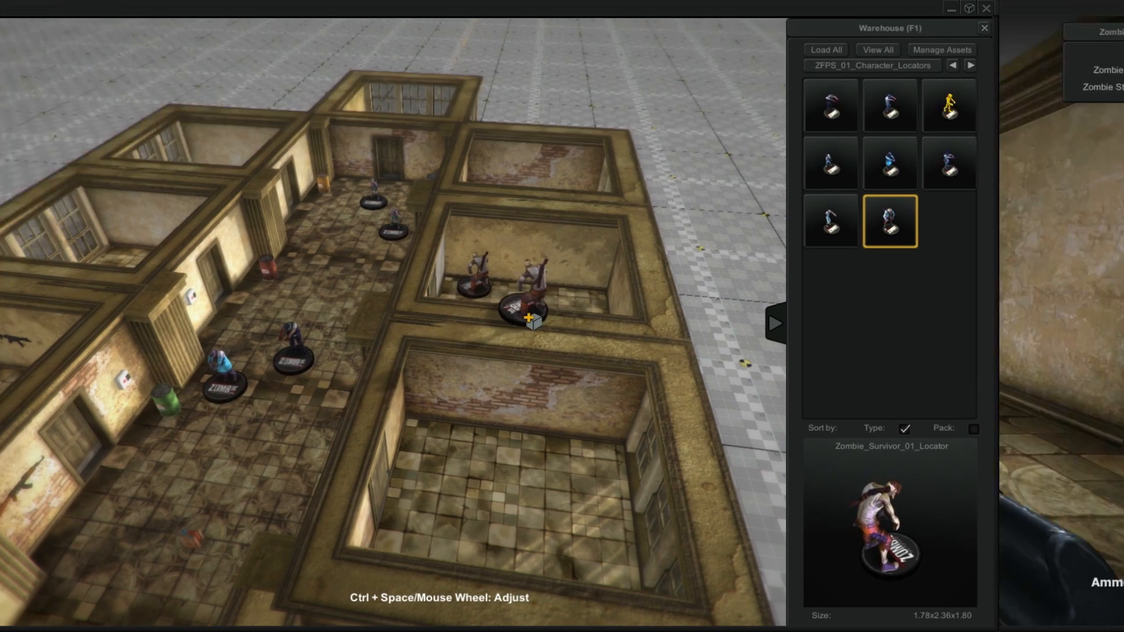
Return to the paused game and choose Reload Scene from the Main Menu
key("Escape")
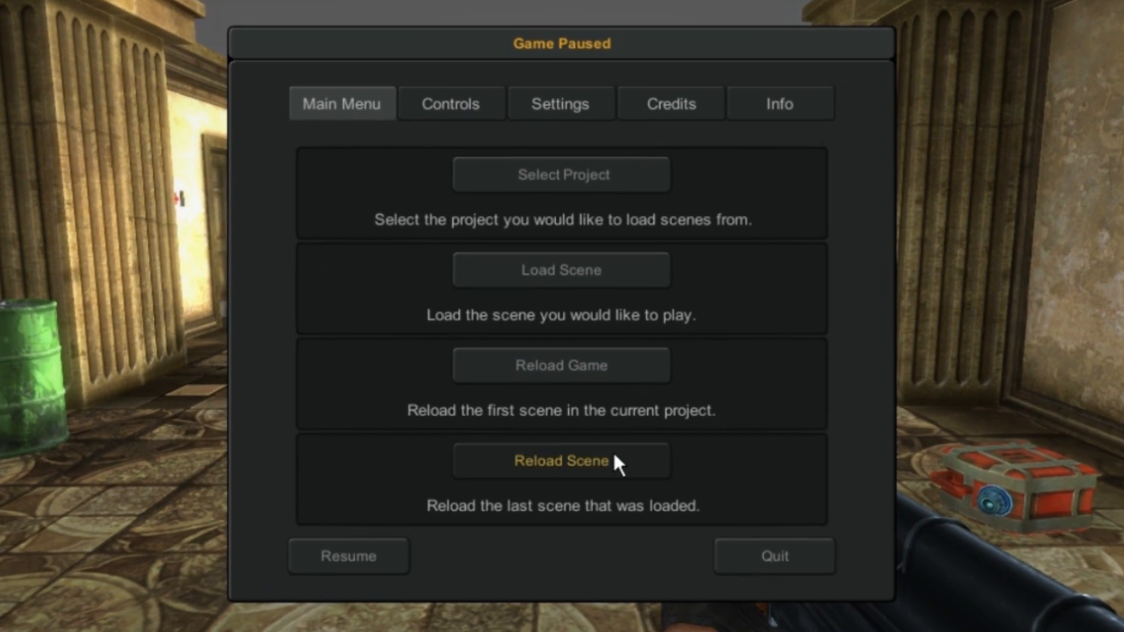
mouse_move(599, 477)
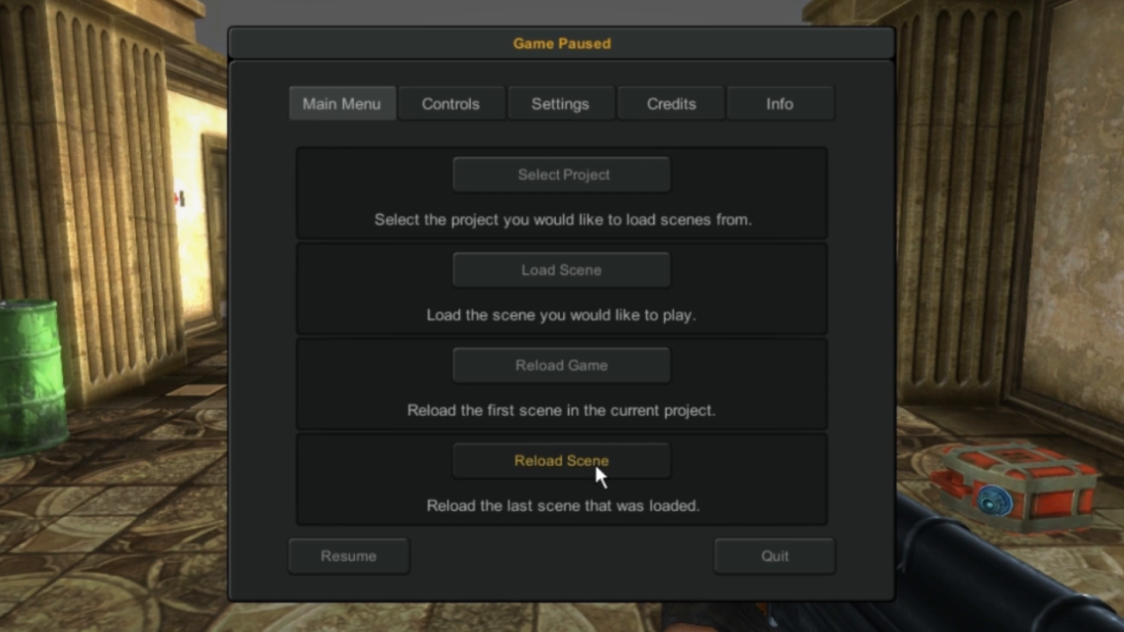
mouse_move(555, 480)
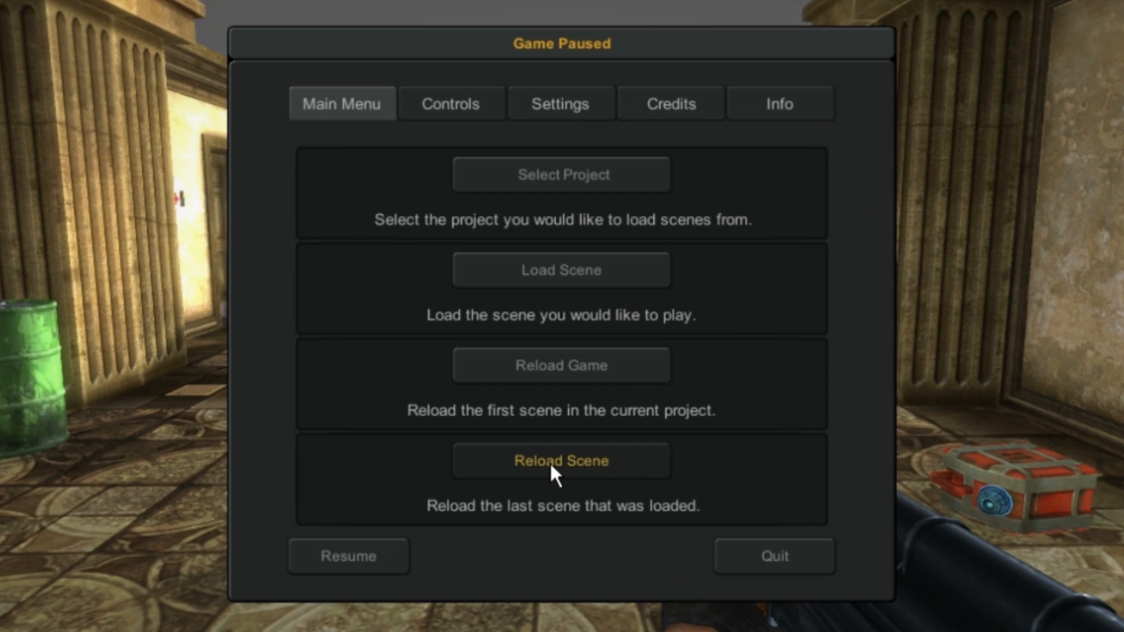
left_click(561, 460)
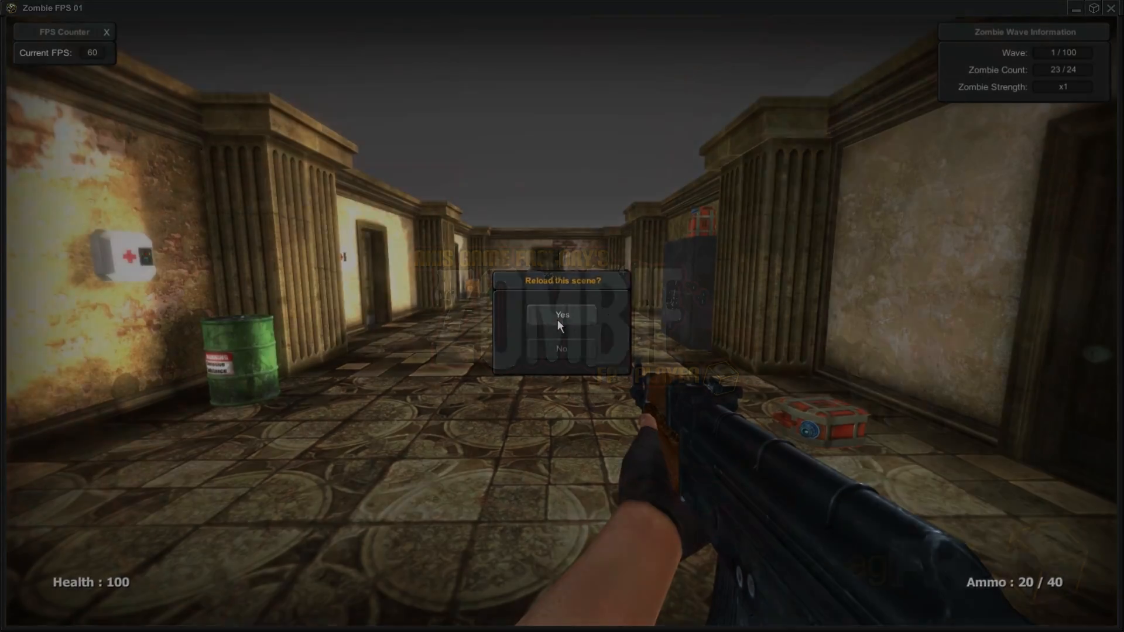
Confirm reloading Scene_01, then walk down the corridor shooting the approaching zombies
left_click(562, 315)
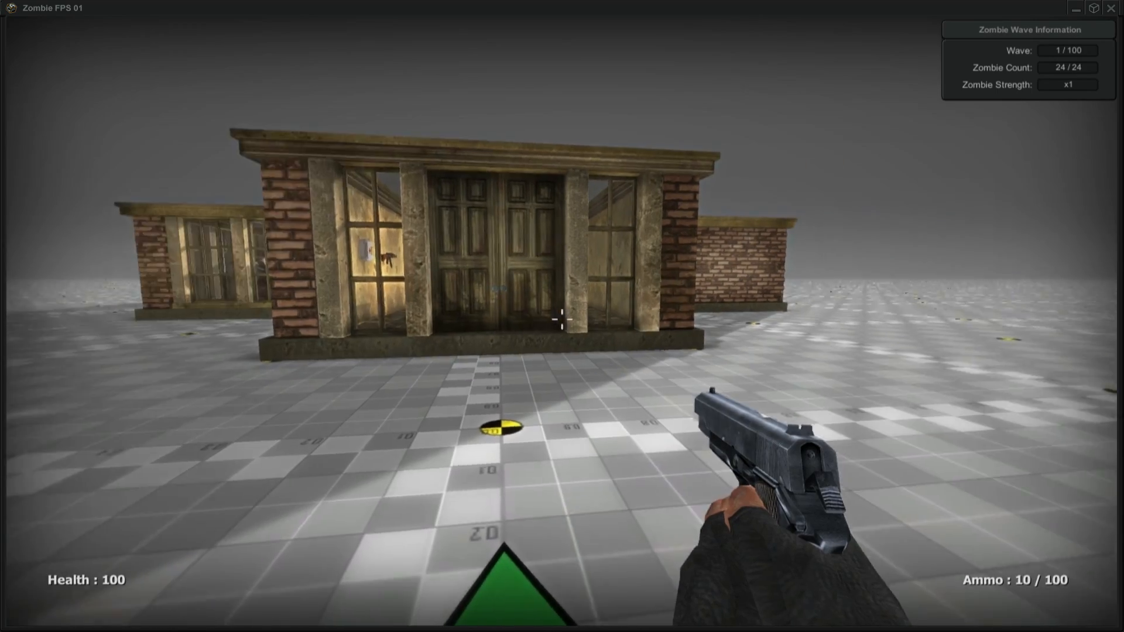
key("w")
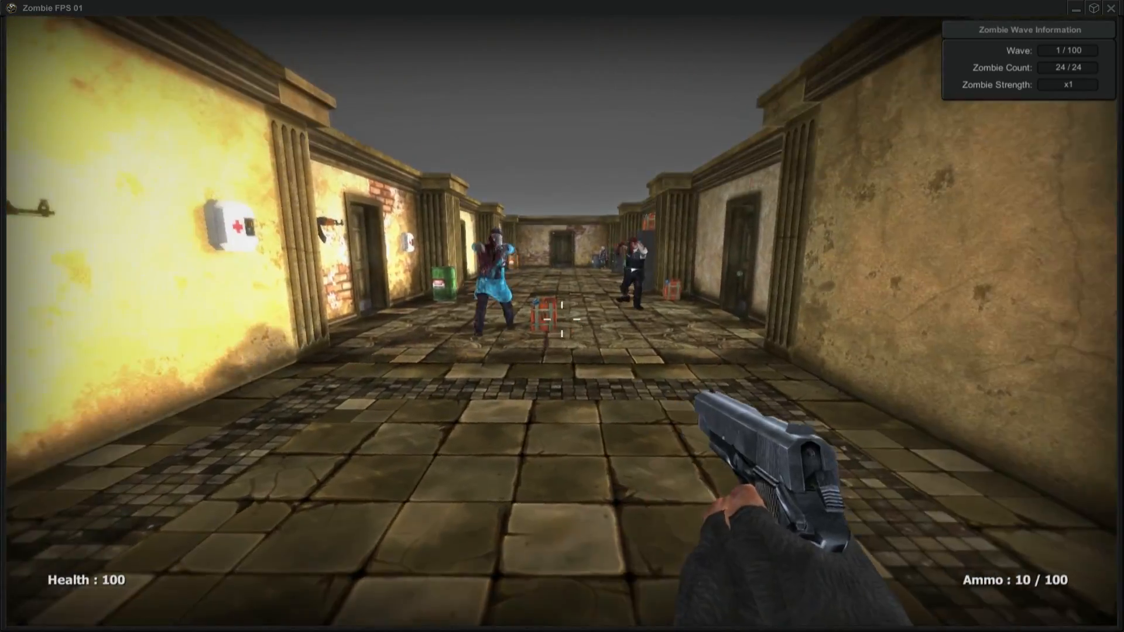
left_click(562, 316)
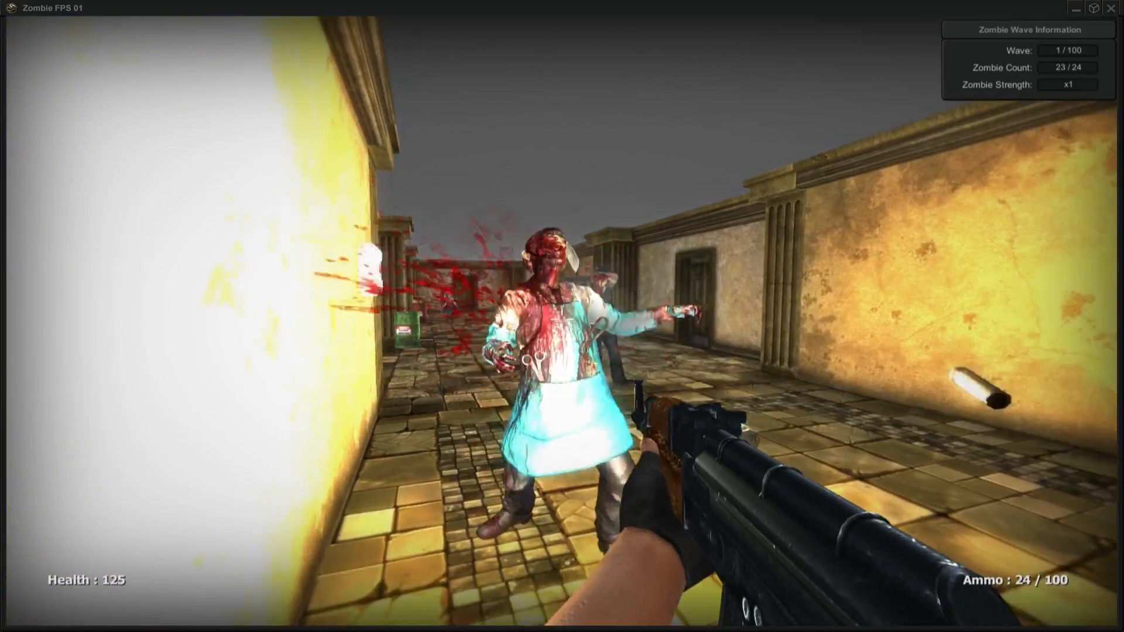
left_click(562, 316)
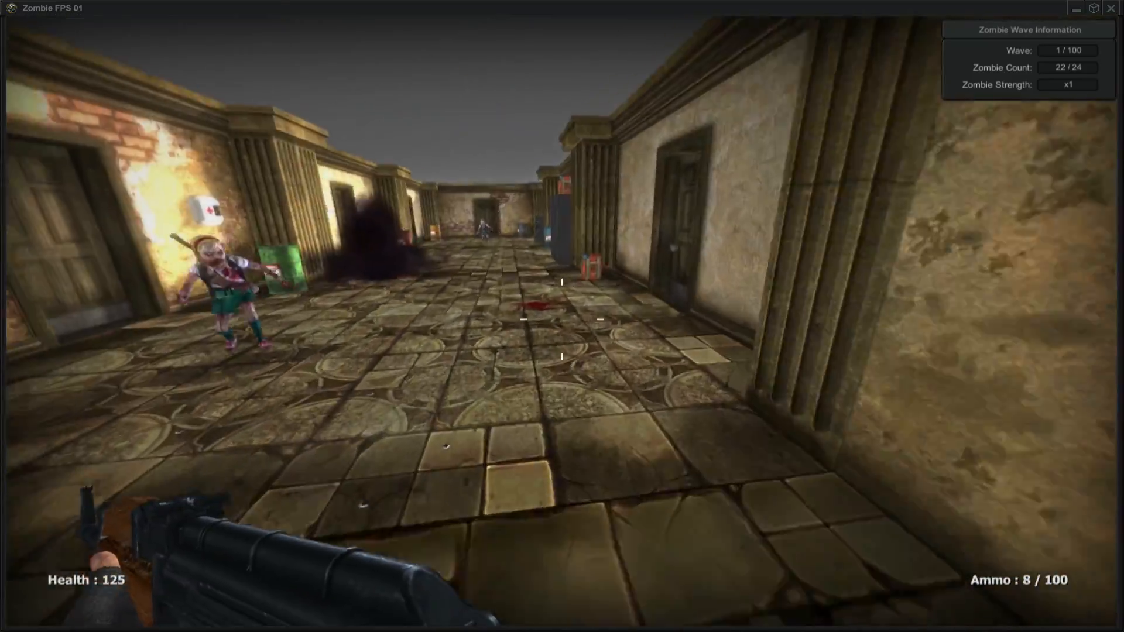
mouse_move(562, 317)
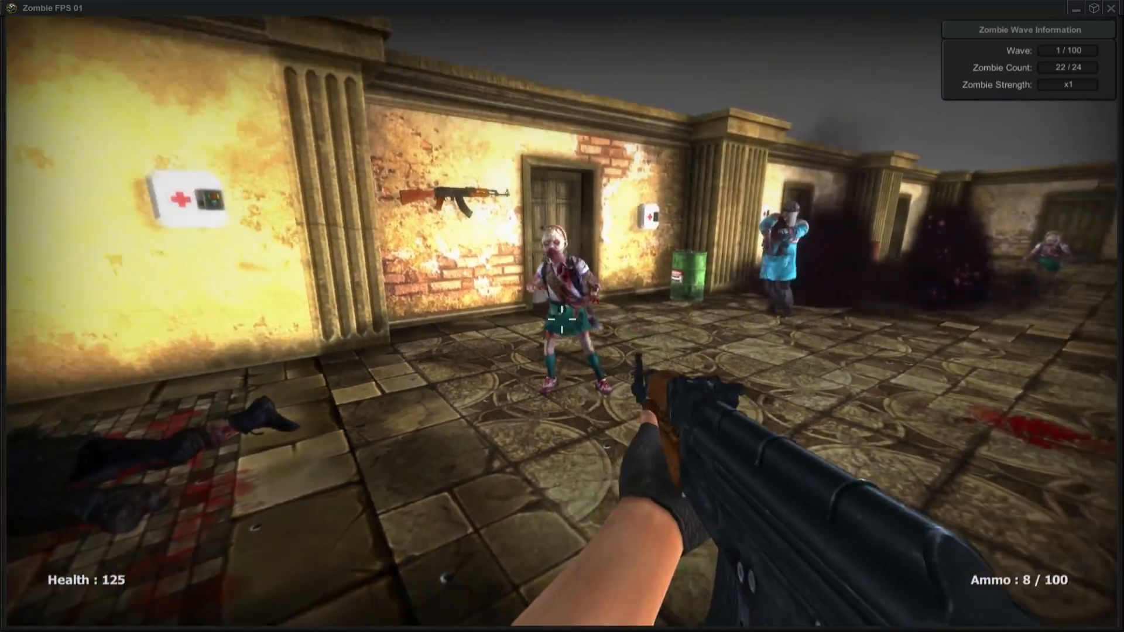
left_click(562, 316)
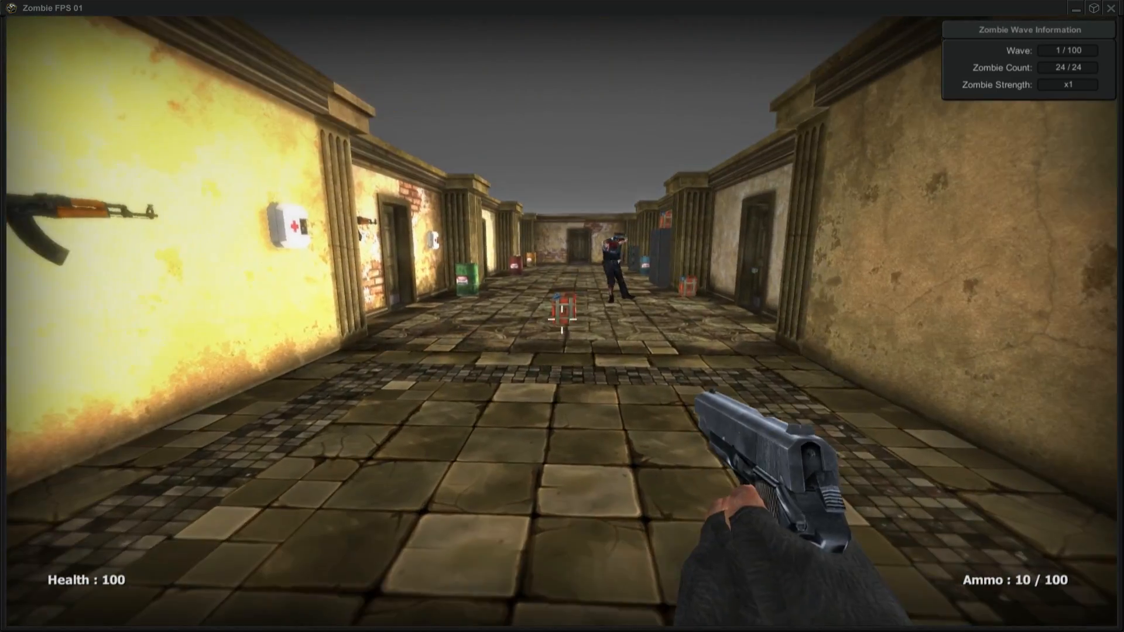
Fire at the zombie down the corridor while exploring the side rooms
left_click(562, 316)
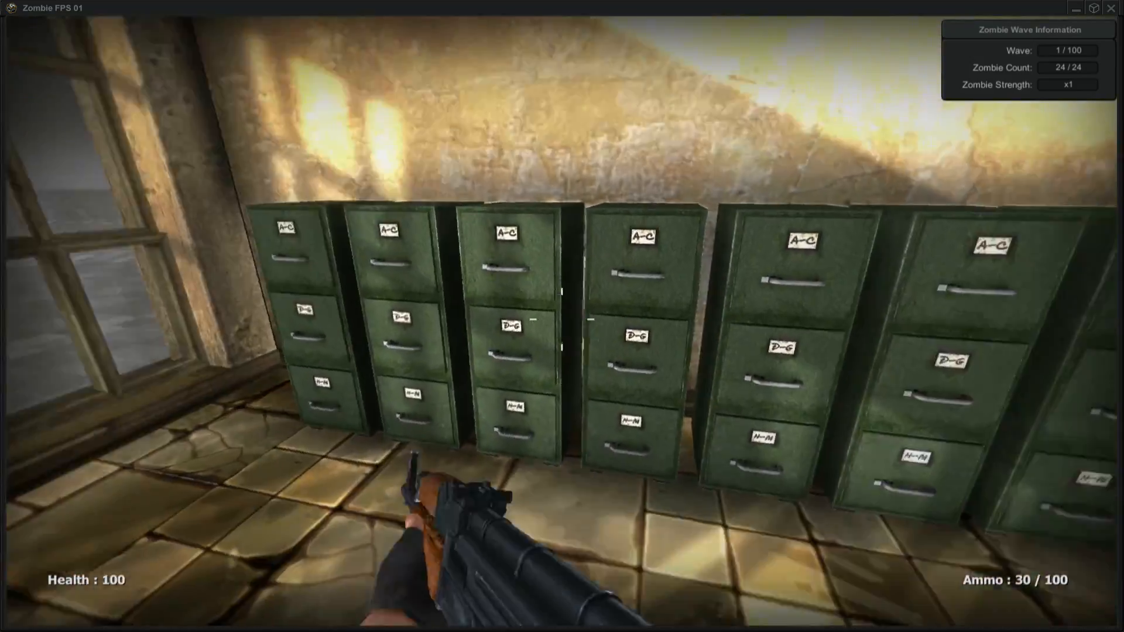
mouse_move(562, 316)
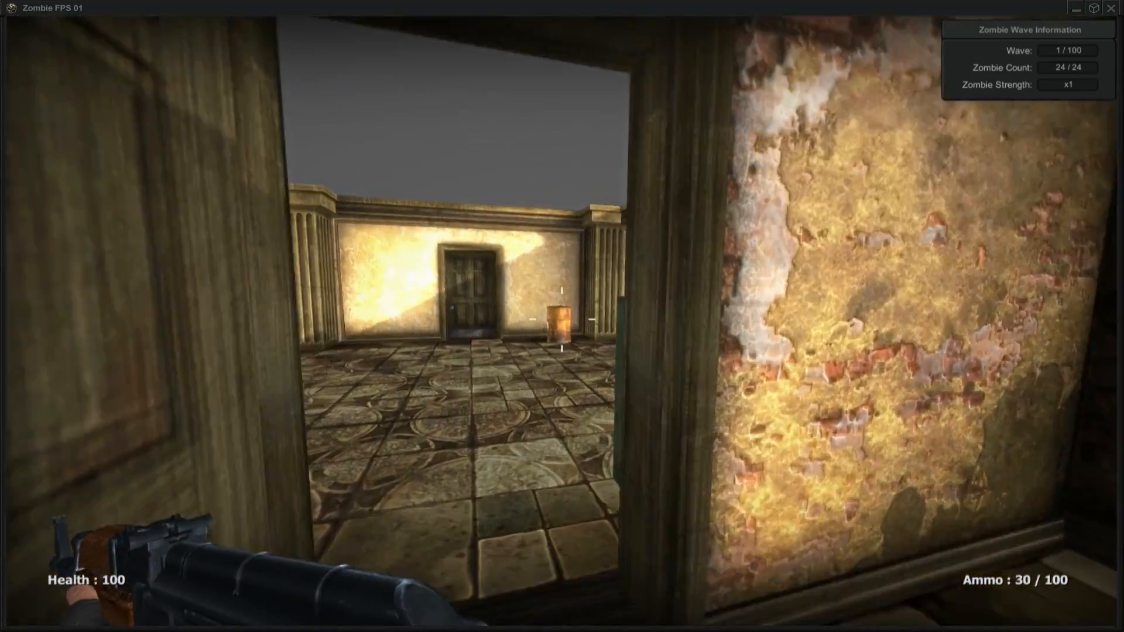